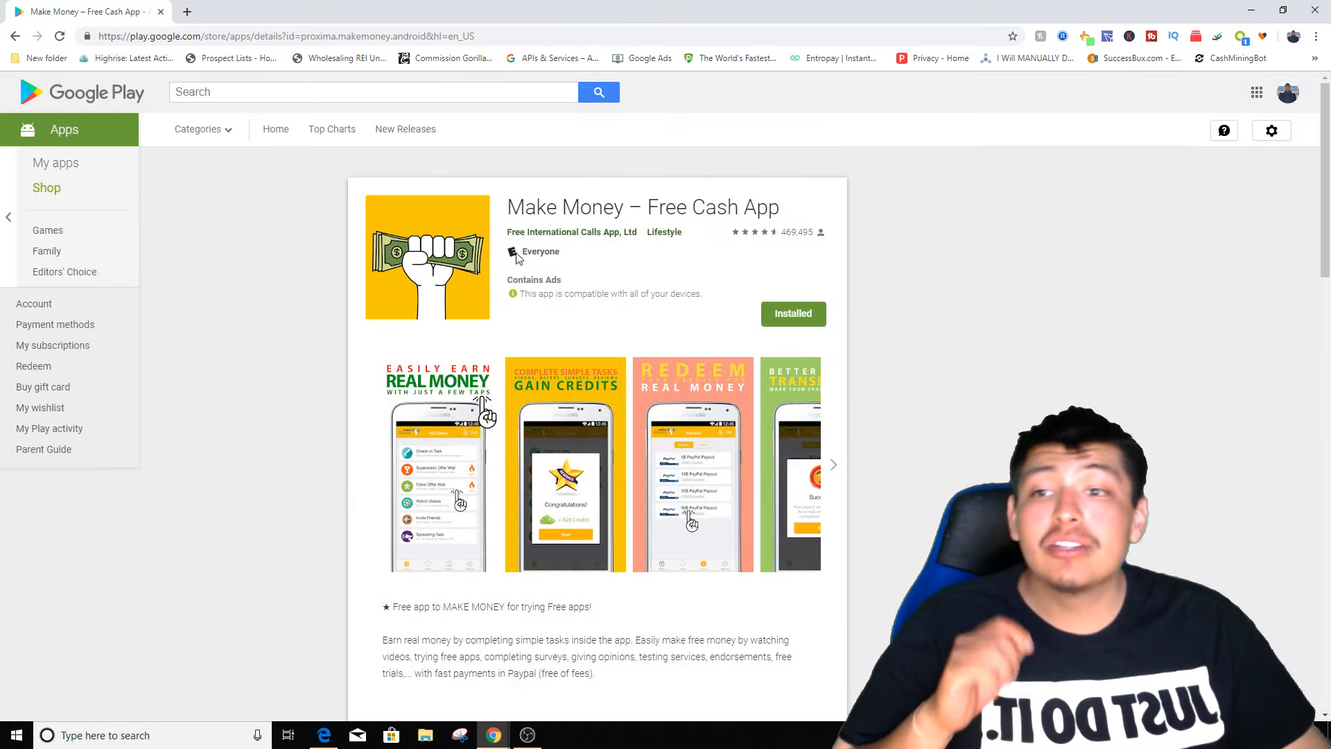
{"action": "mouse_move", "coordinate": [689, 275]}
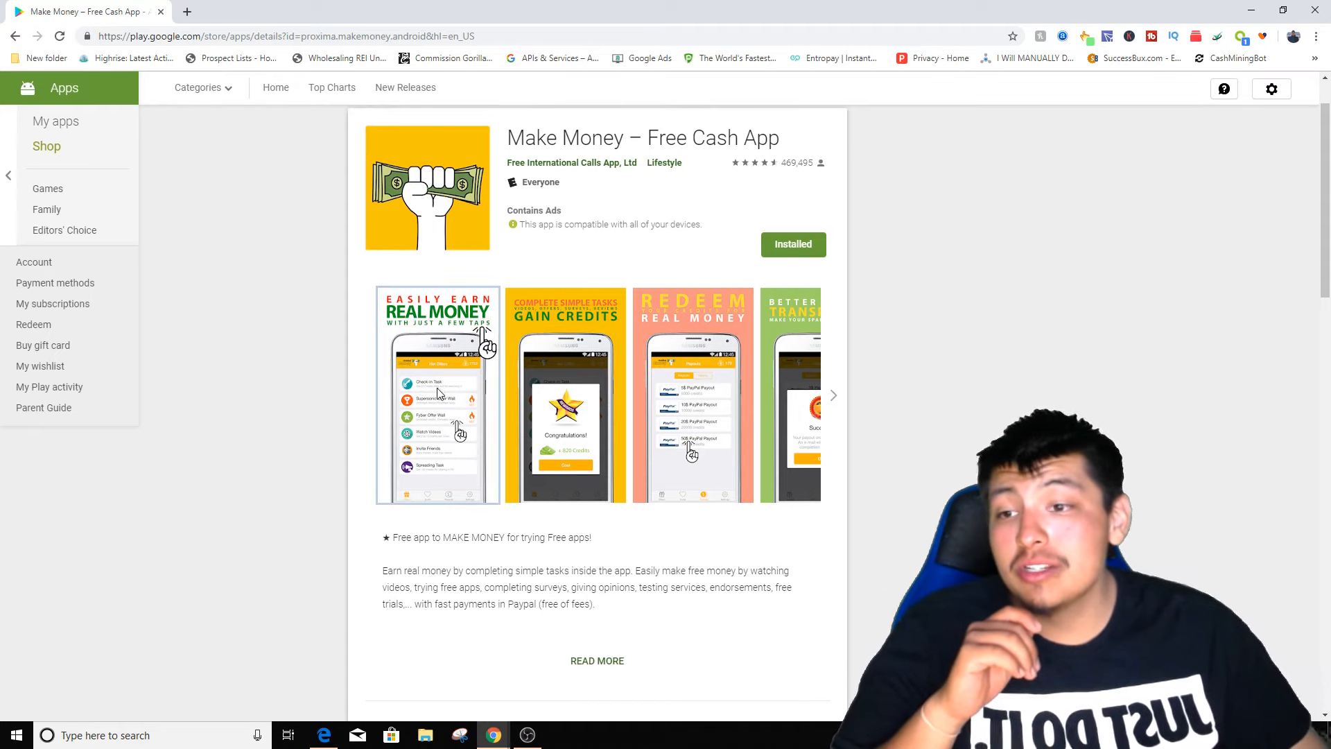
Step: Enlarge and browse the app's first screenshots, then visit the PureVPN deal page
{"action": "left_click", "coordinate": [438, 395]}
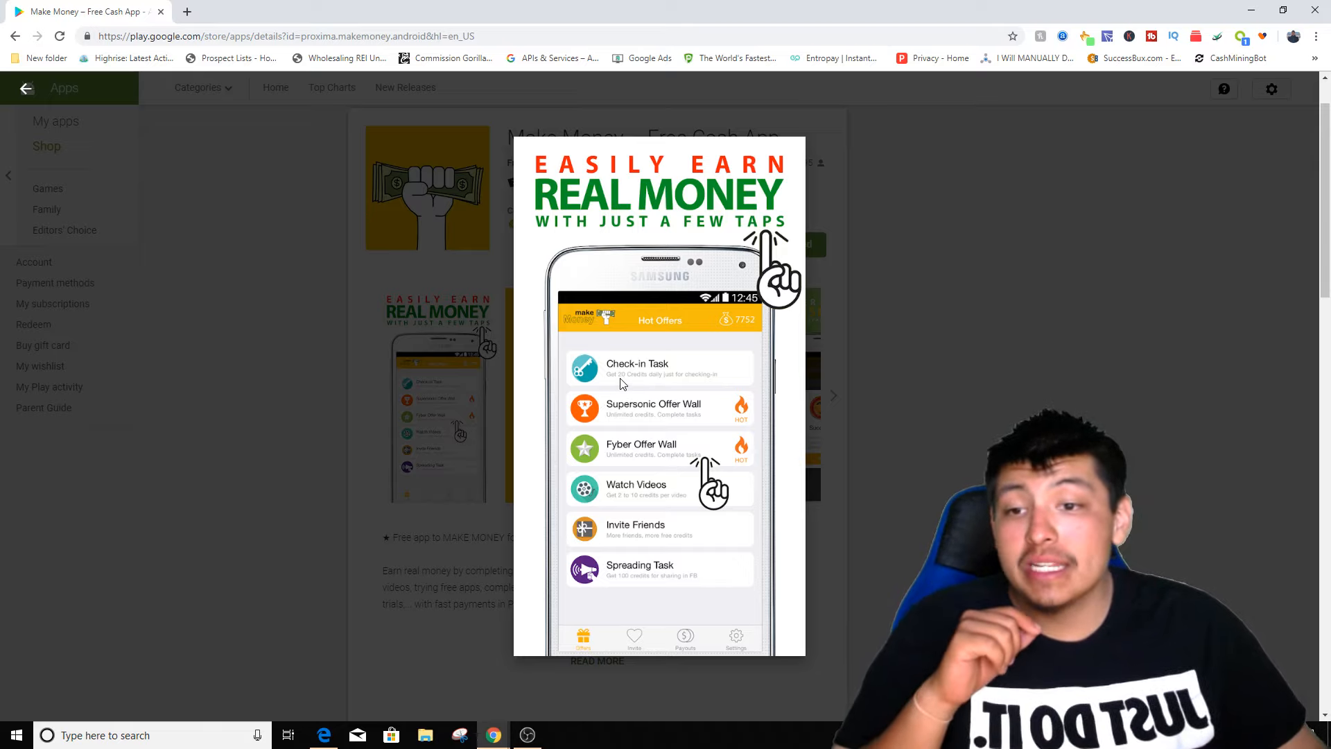
{"action": "mouse_move", "coordinate": [639, 427]}
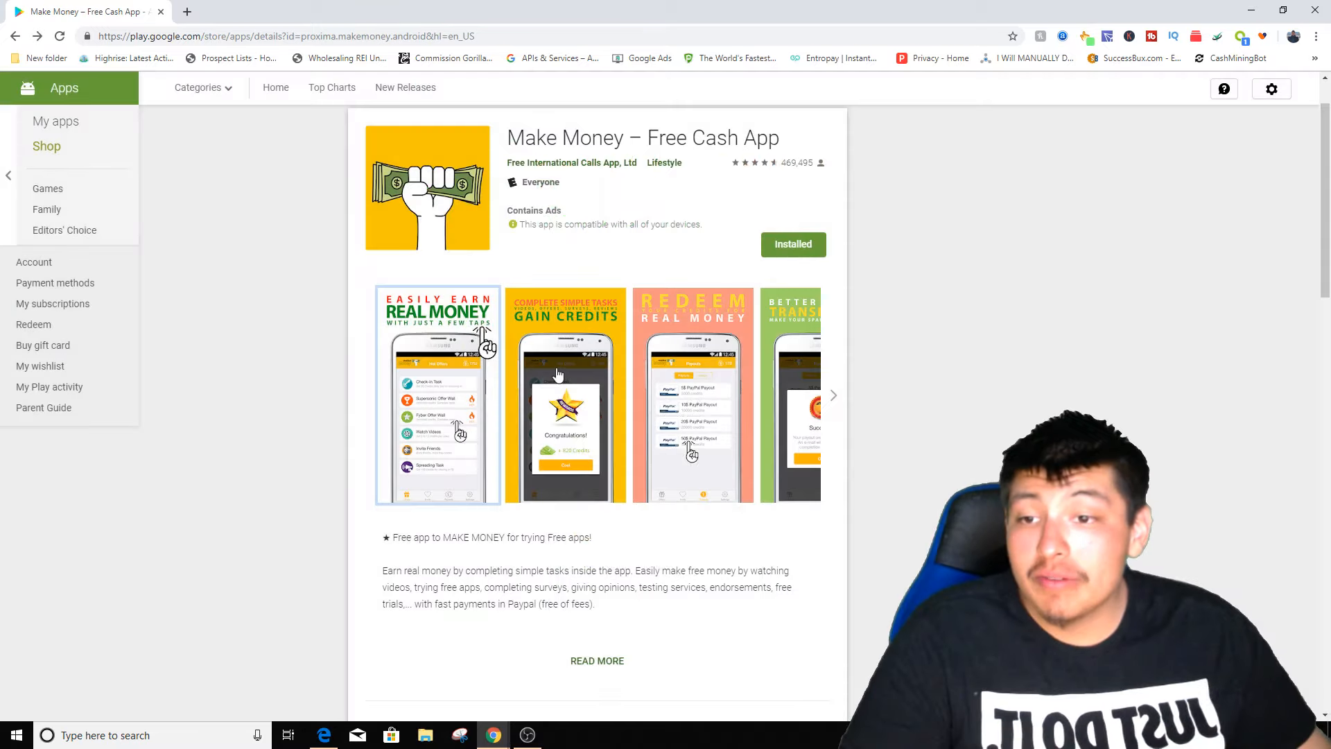
{"action": "left_click", "coordinate": [564, 394]}
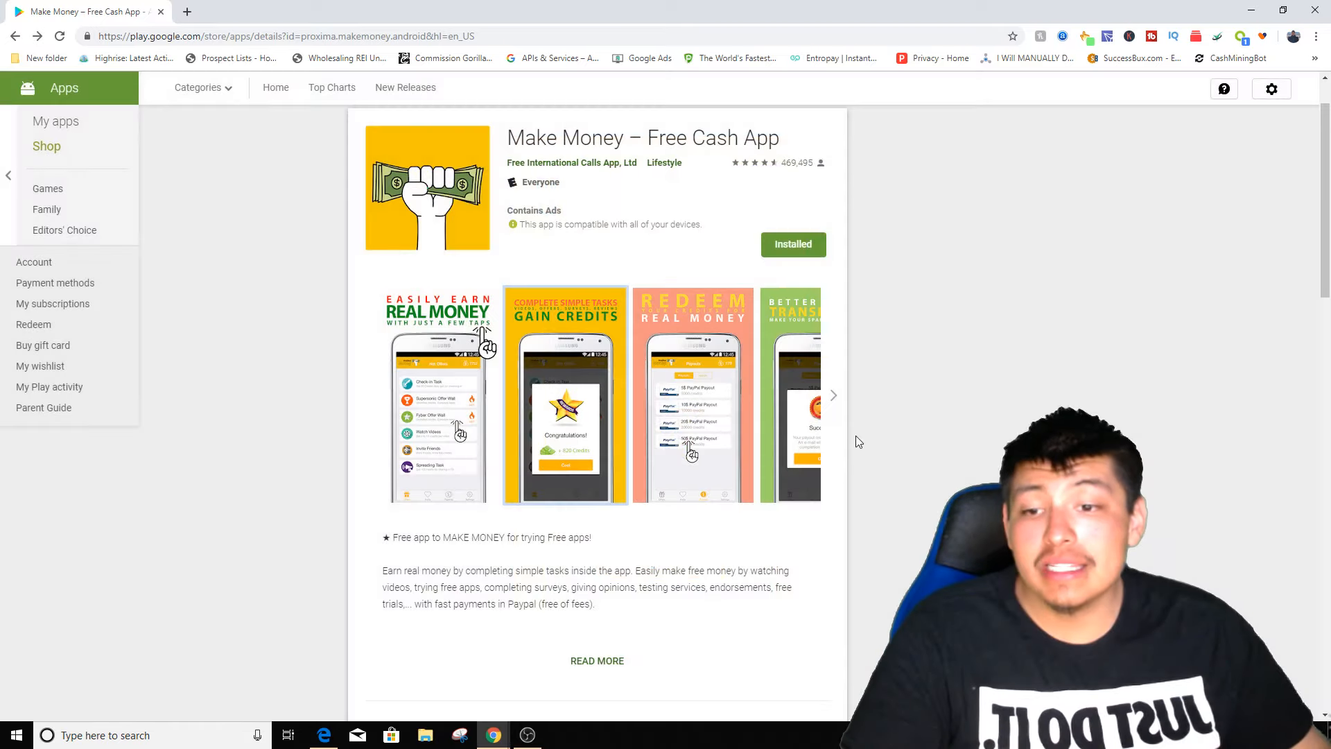
{"action": "scroll", "scroll_direction": "down", "scroll_amount": 3}
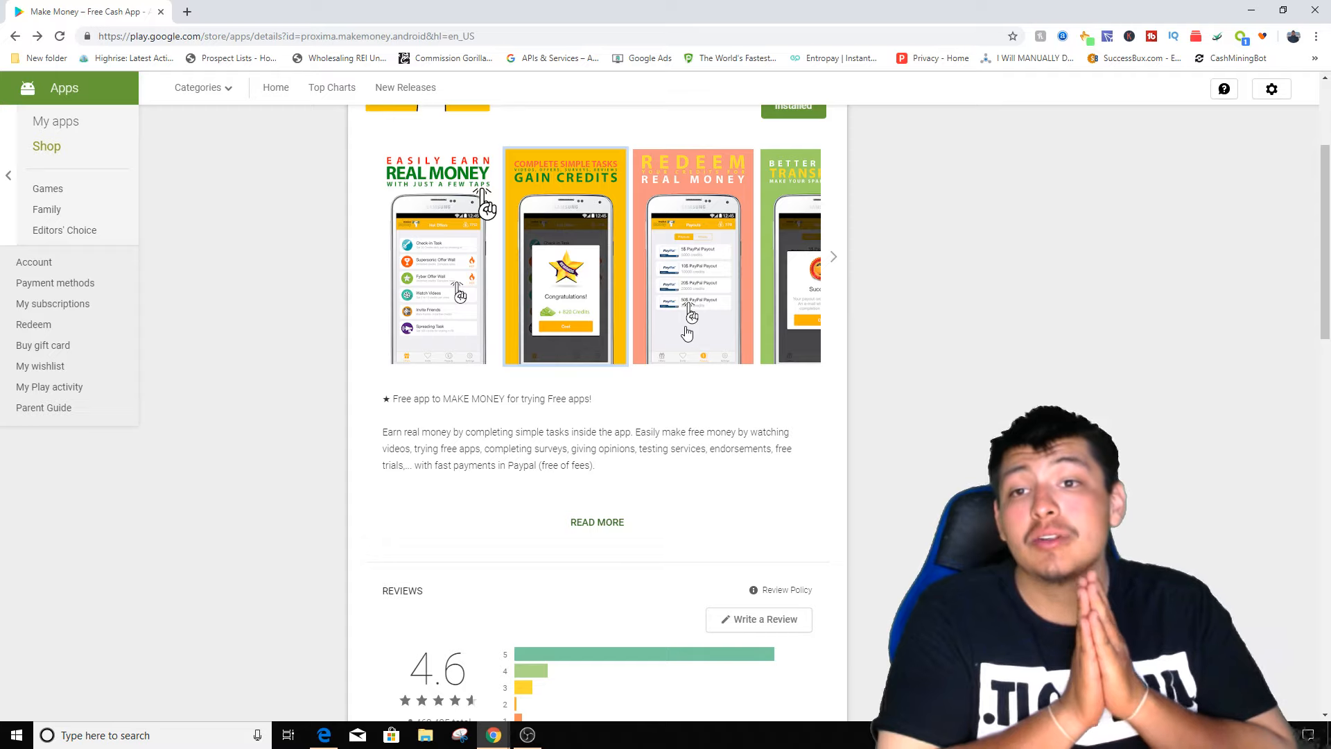
{"action": "mouse_move", "coordinate": [733, 58]}
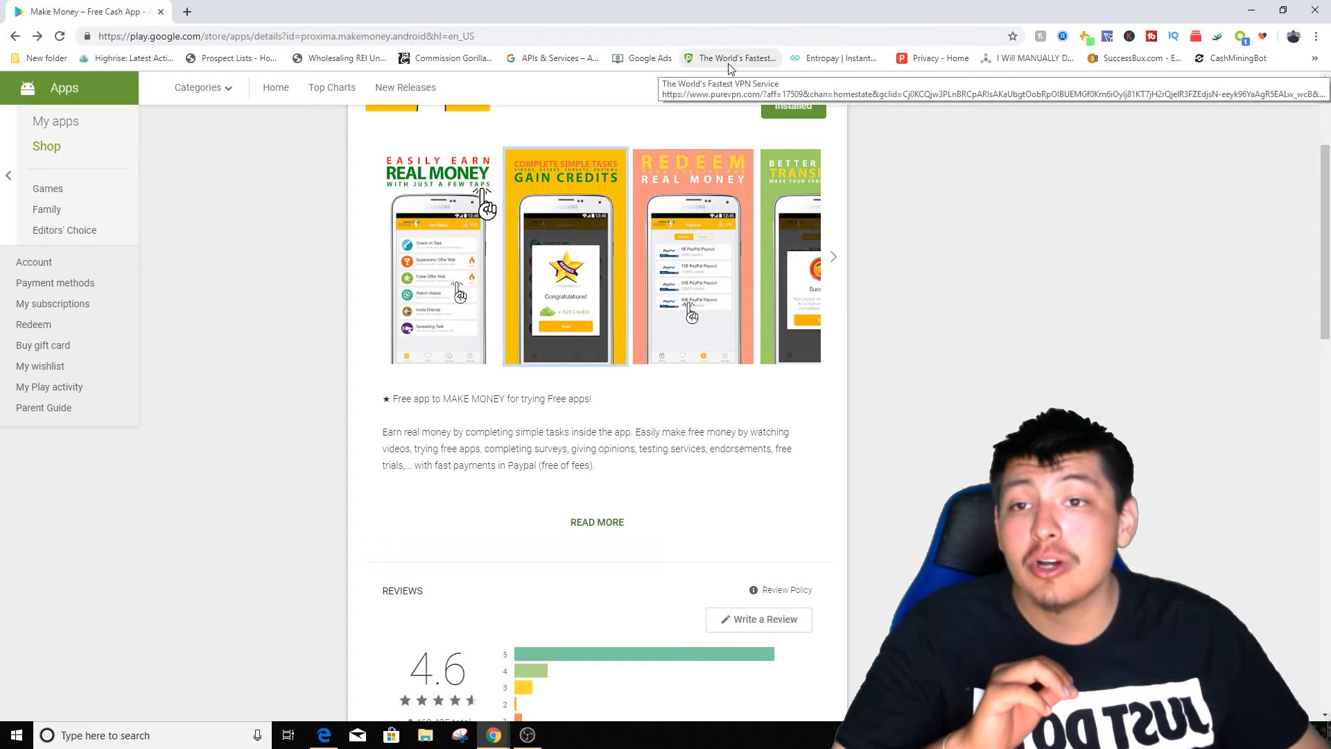
{"action": "left_click", "coordinate": [732, 58]}
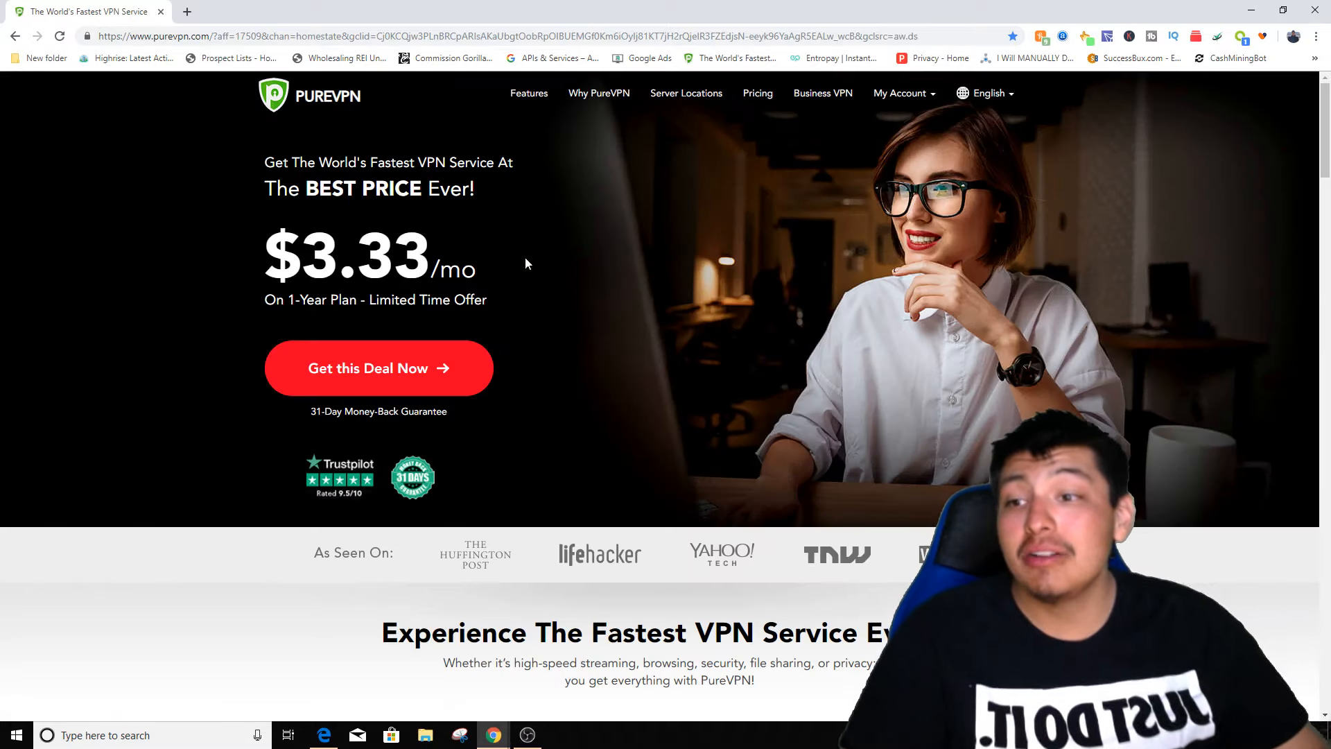
{"action": "mouse_move", "coordinate": [721, 365]}
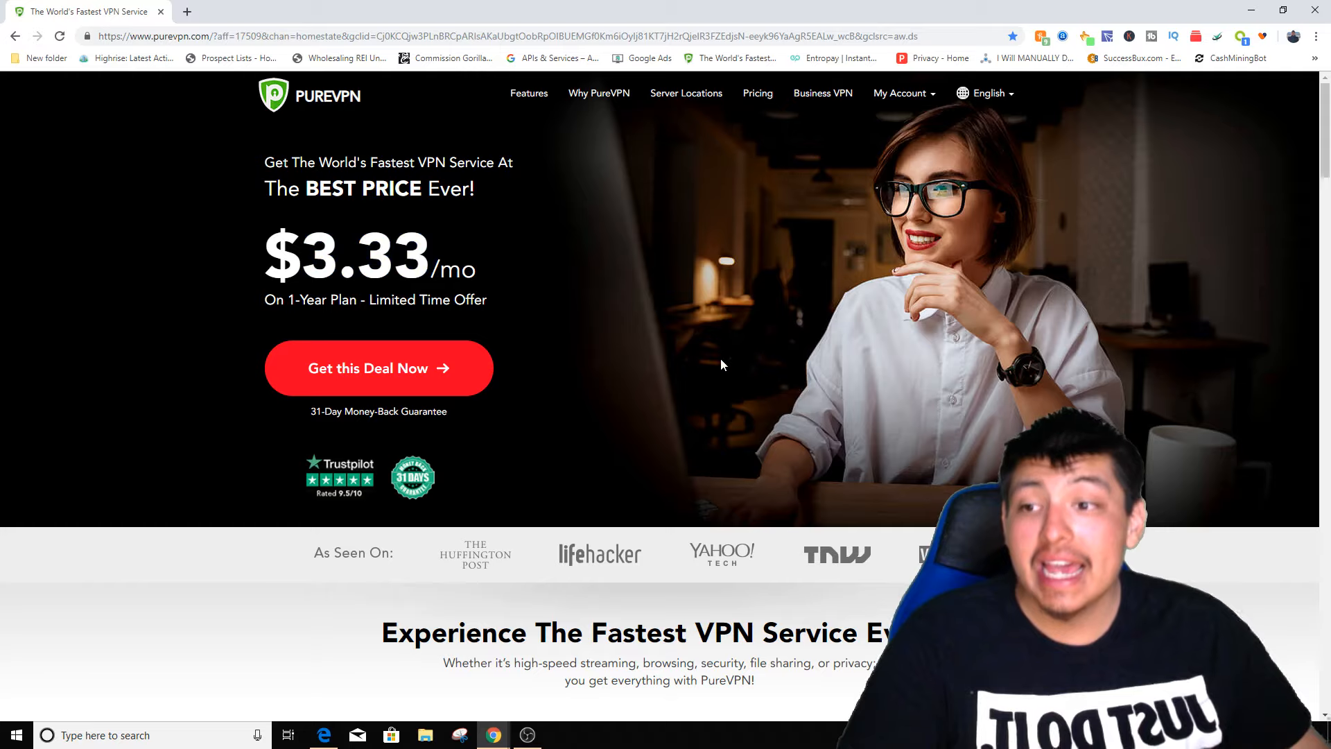
{"action": "mouse_move", "coordinate": [721, 338]}
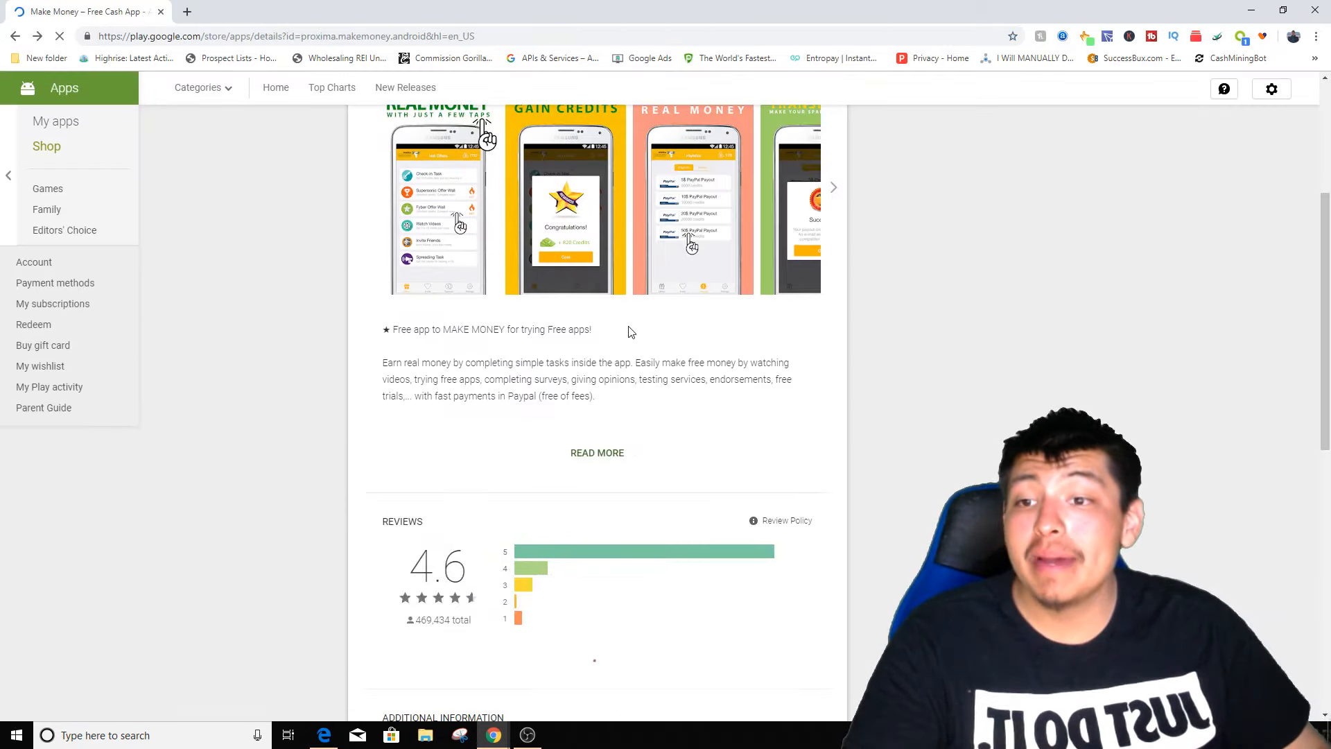
Step: Scroll the listing and advance the screenshot carousel to the Simple & Fast image
{"action": "scroll", "scroll_direction": "down", "scroll_amount": 3}
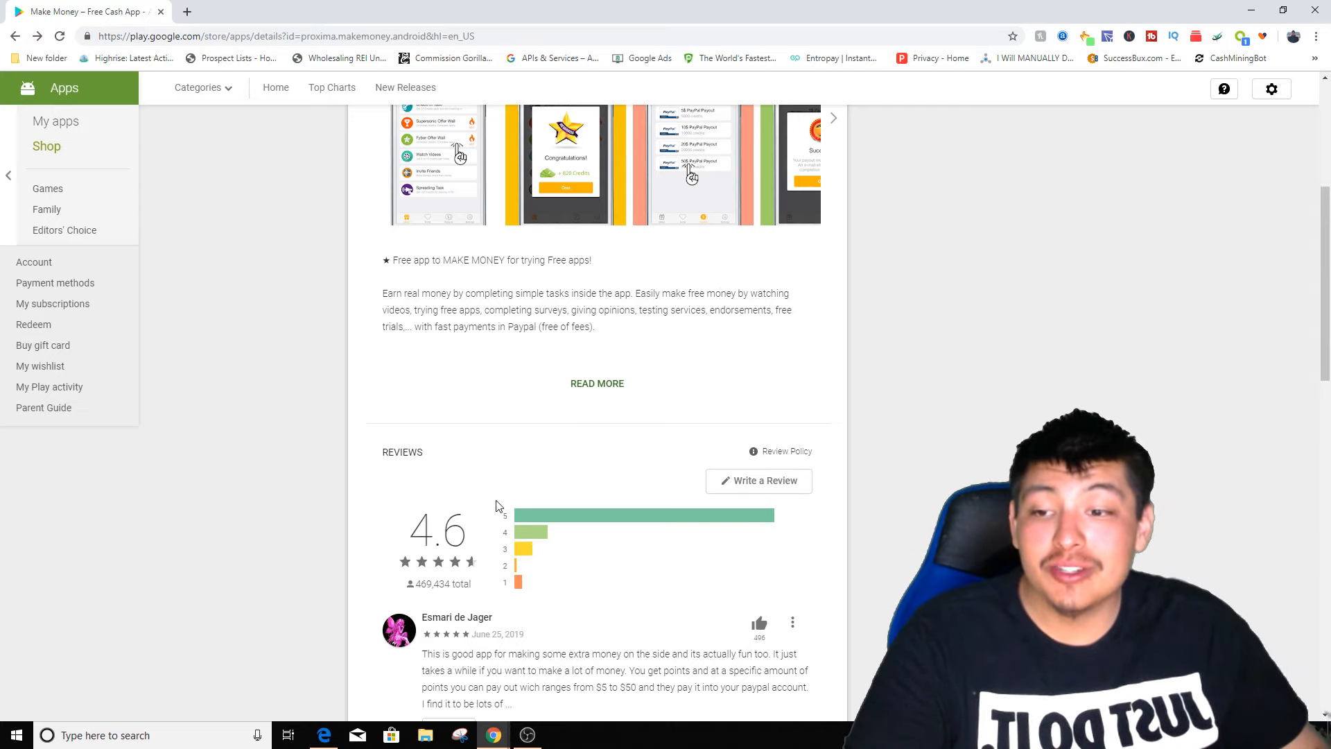
{"action": "scroll", "scroll_direction": "down", "scroll_amount": 3}
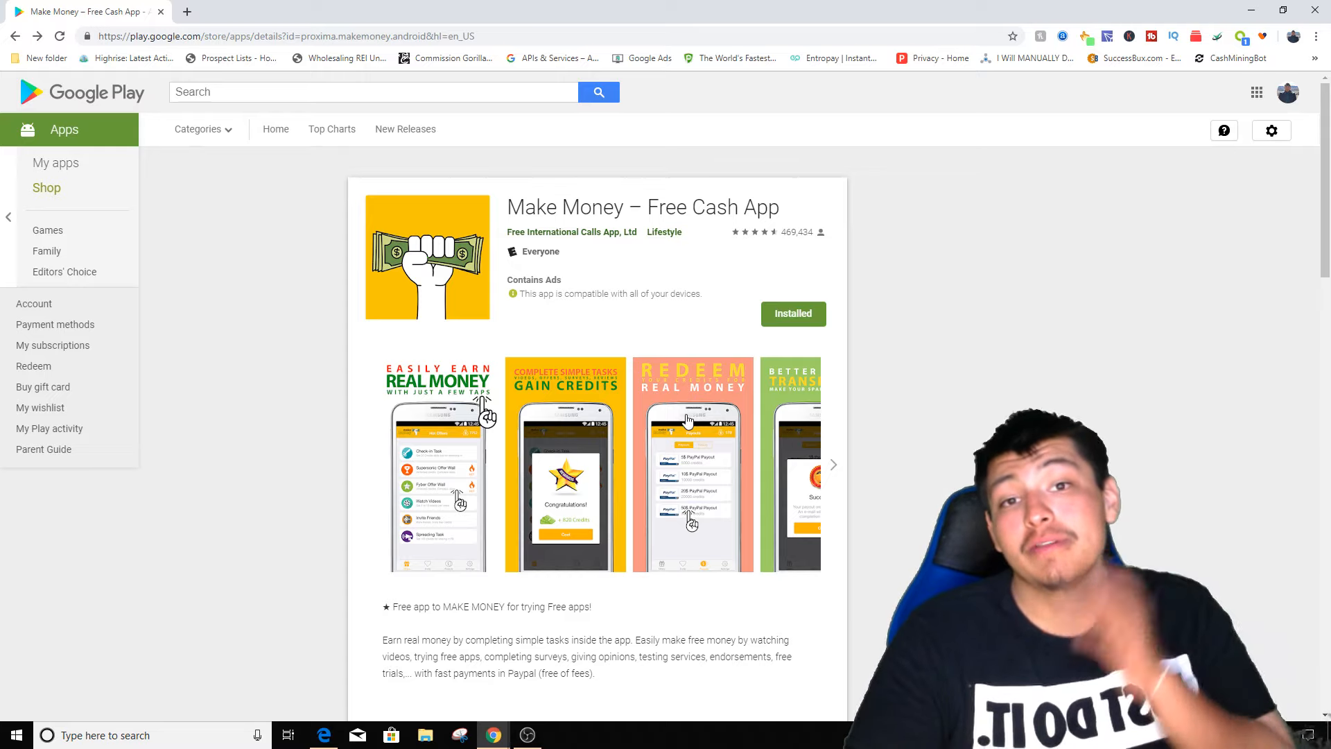
{"action": "scroll", "scroll_direction": "down", "scroll_amount": 3}
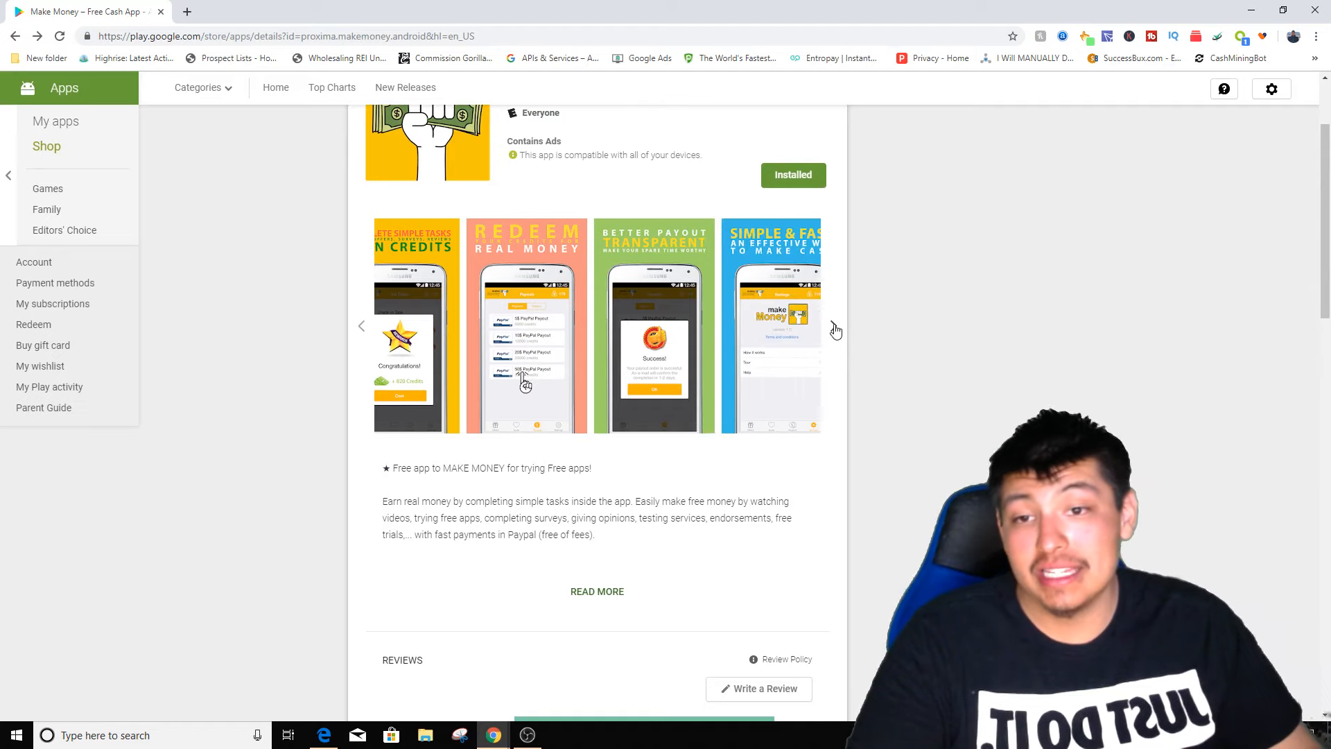
{"action": "left_click", "coordinate": [832, 325]}
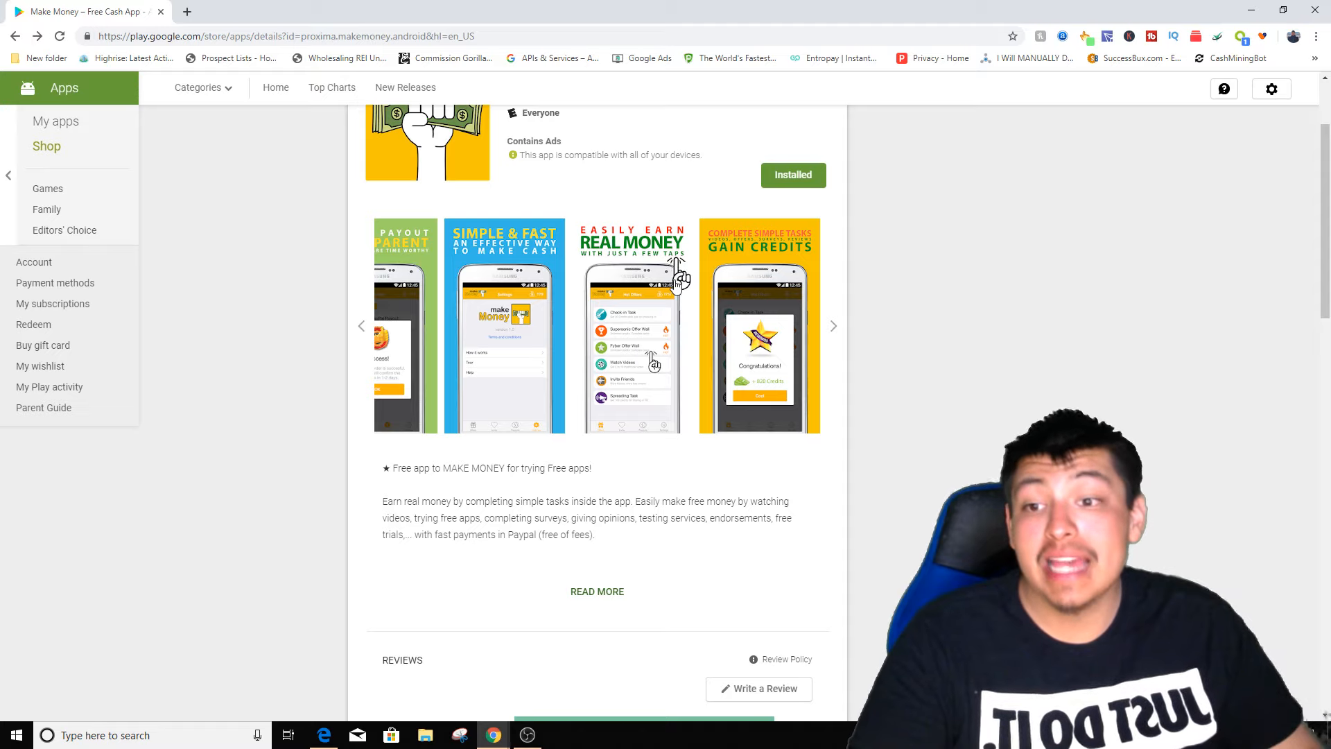
{"action": "scroll", "scroll_direction": "down", "scroll_amount": 3}
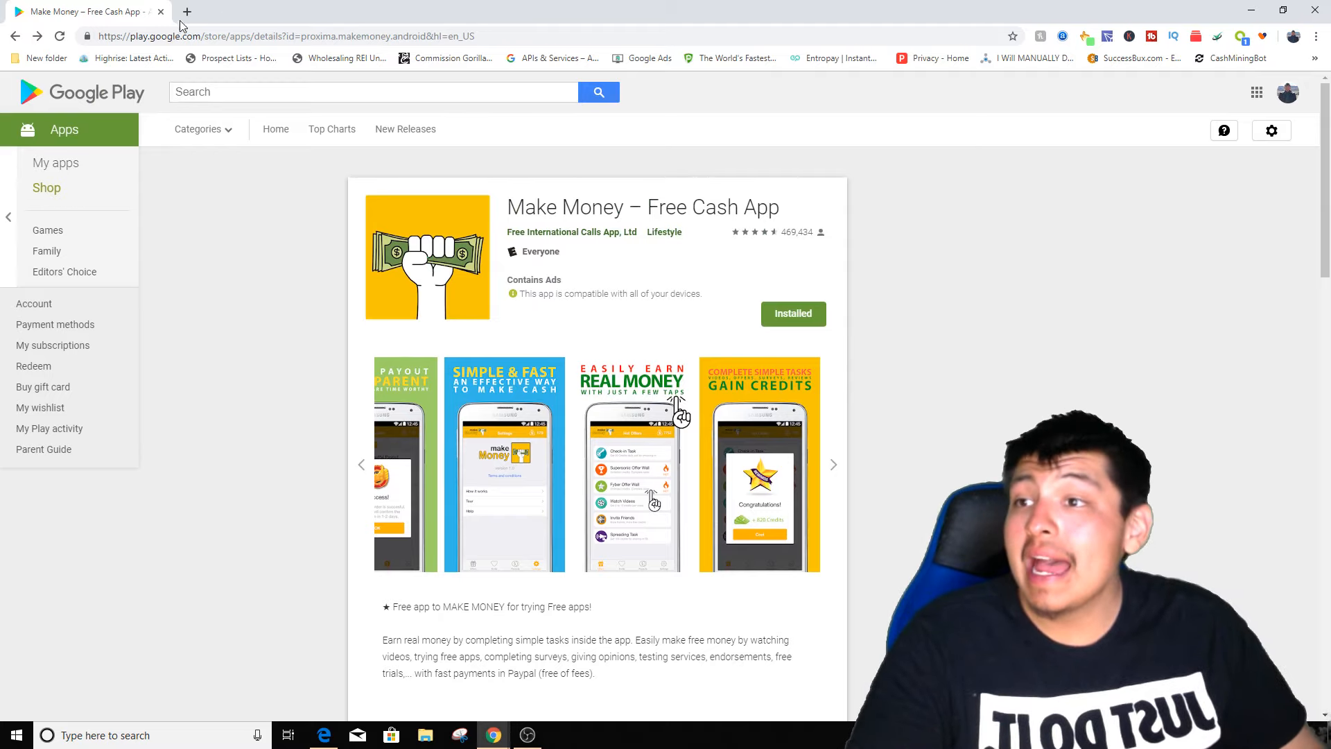
{"action": "left_click", "coordinate": [374, 91]}
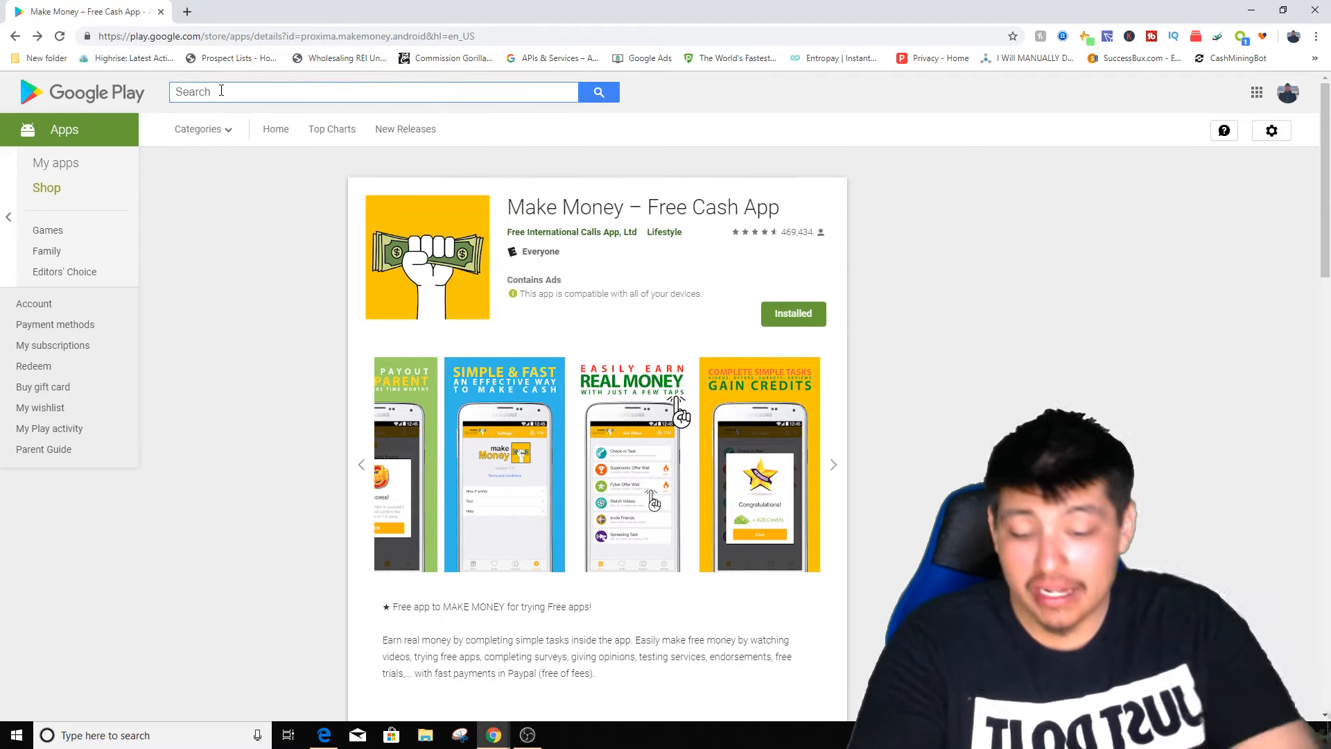
{"action": "type", "text": "auto"}
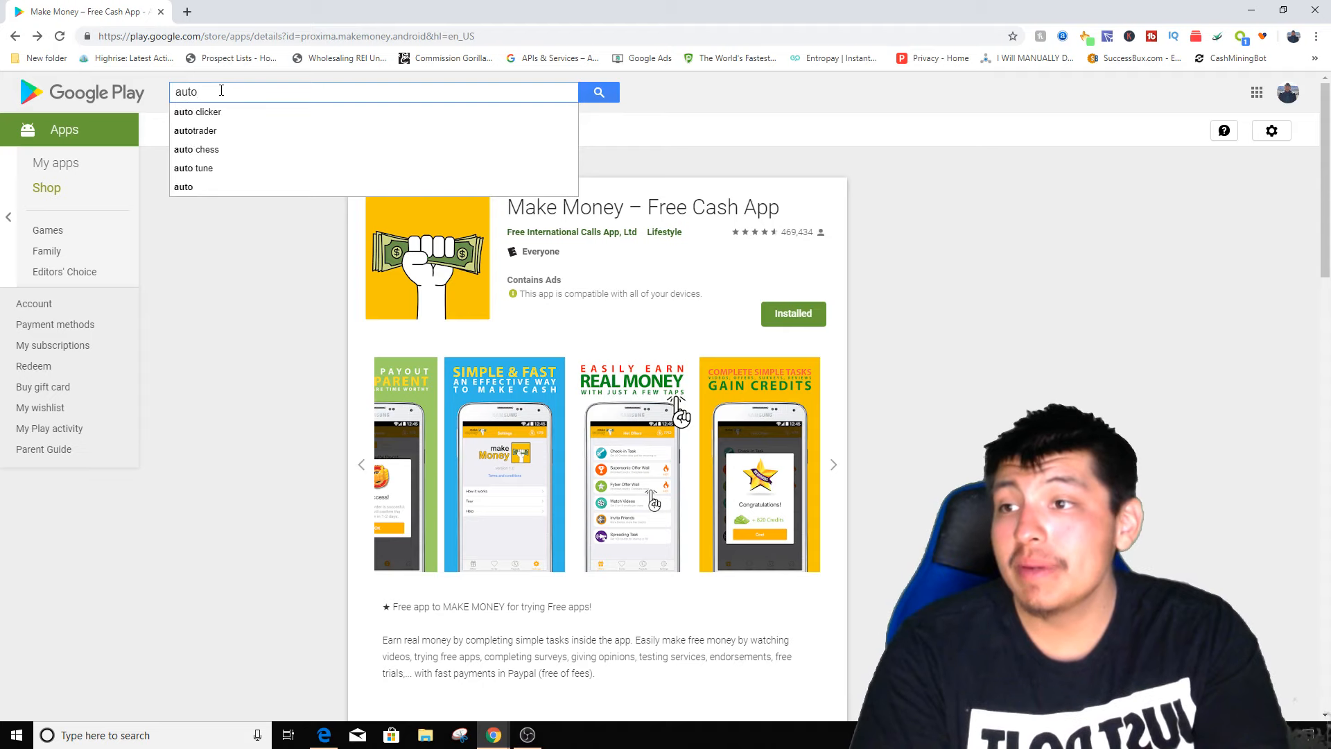
{"action": "left_click", "coordinate": [198, 111]}
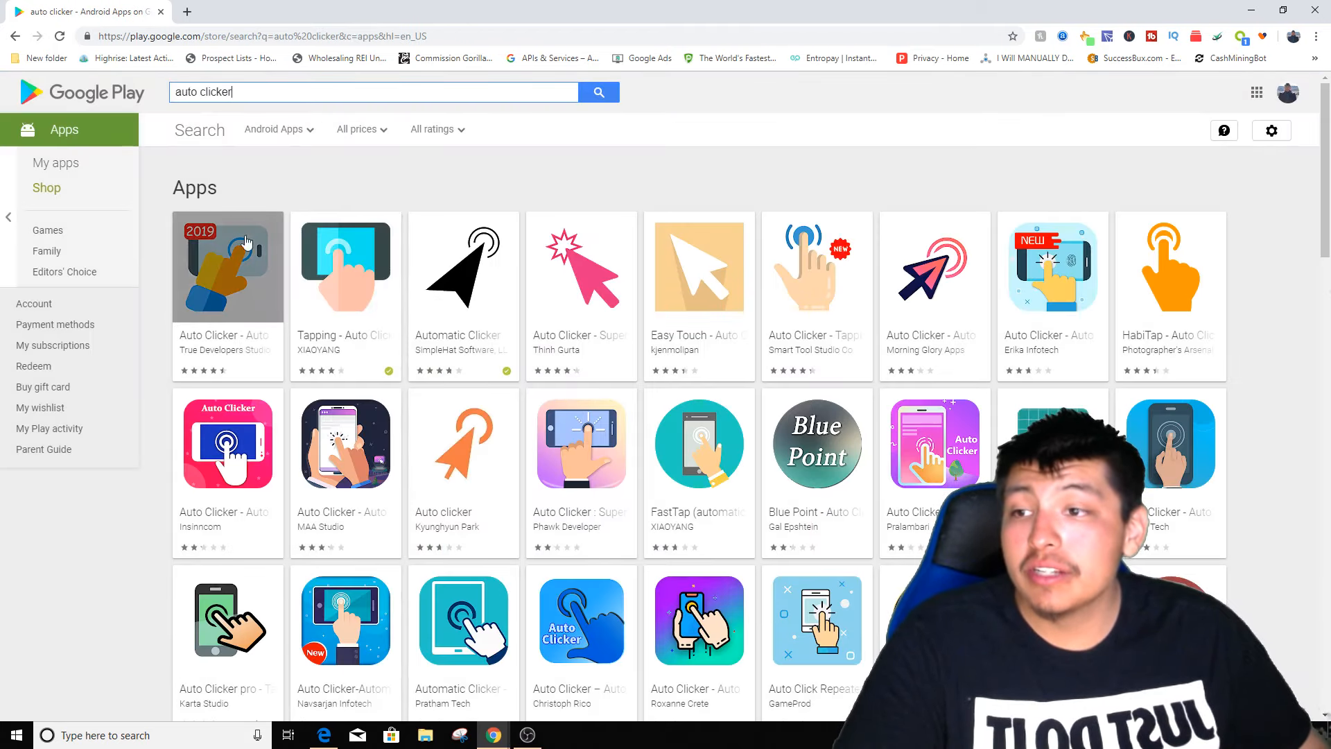
{"action": "mouse_move", "coordinate": [1044, 331]}
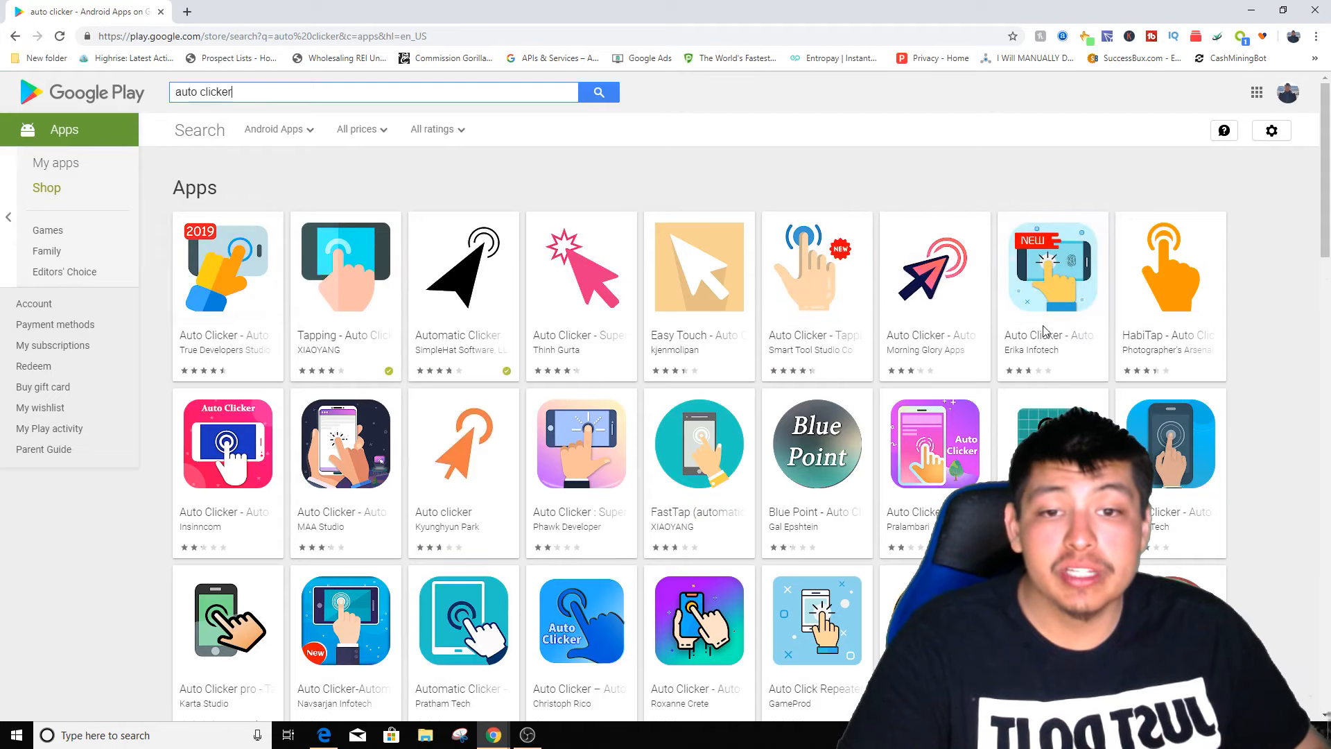
{"action": "mouse_move", "coordinate": [1052, 268]}
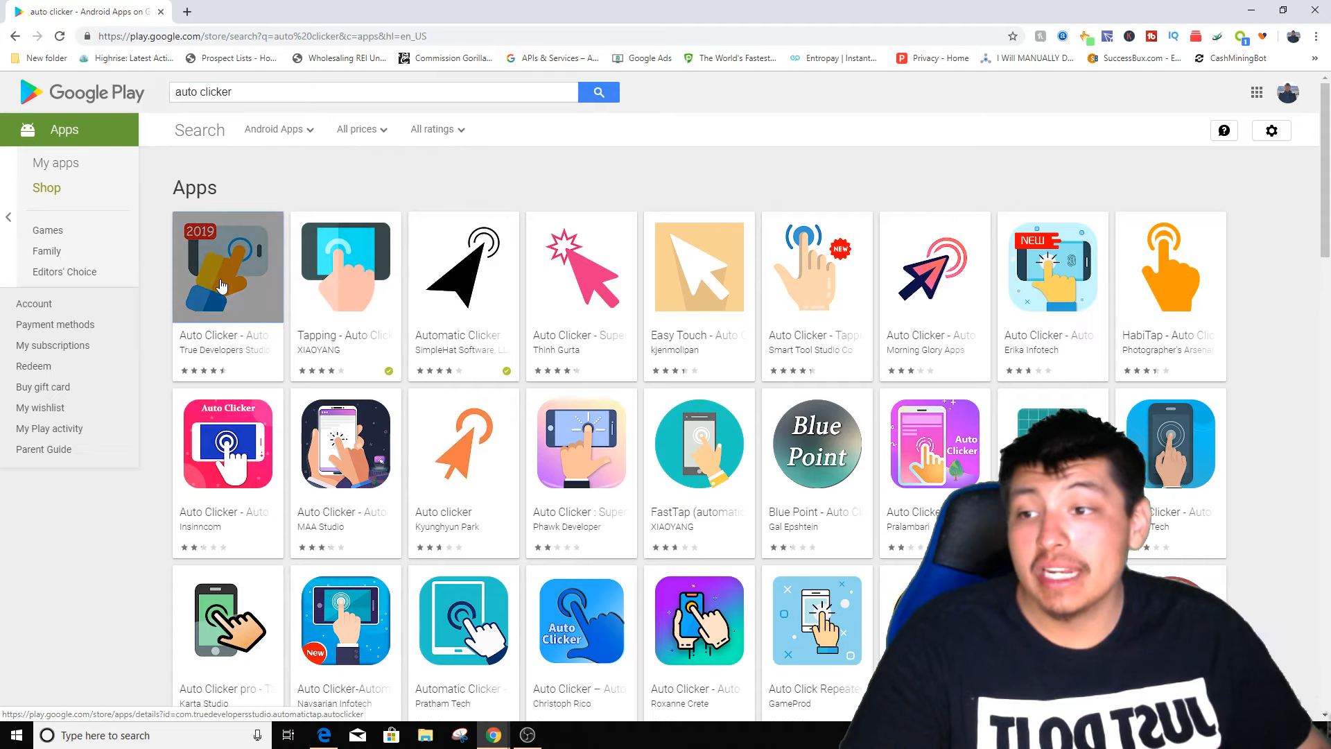
{"action": "left_click", "coordinate": [227, 266]}
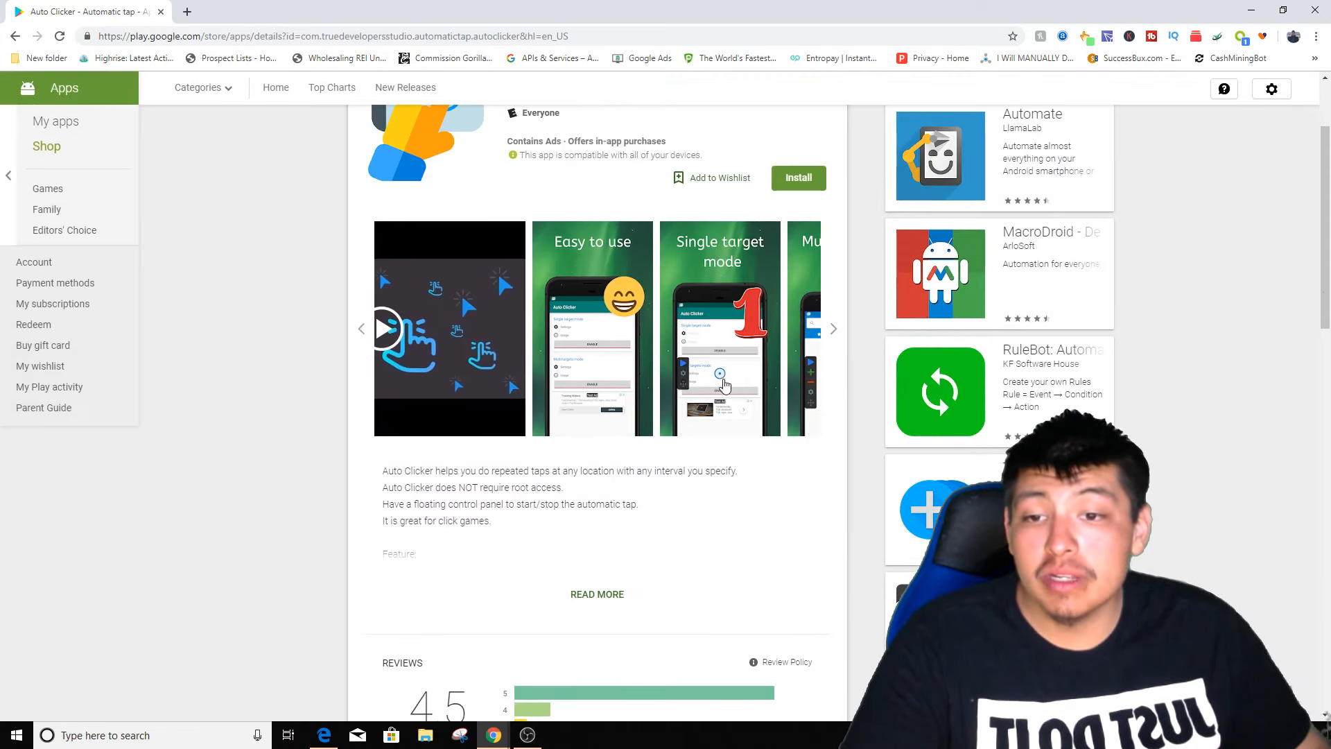
{"action": "left_click", "coordinate": [719, 329]}
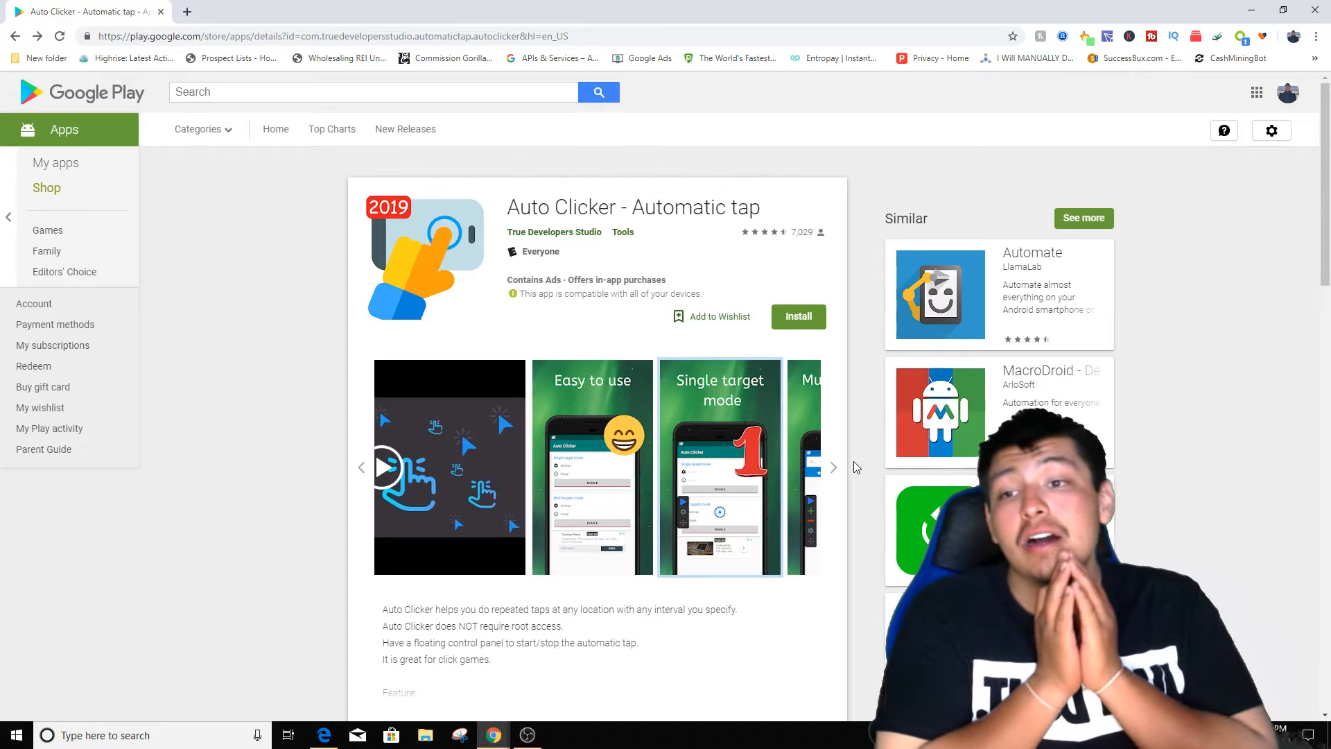
{"action": "mouse_move", "coordinate": [465, 416]}
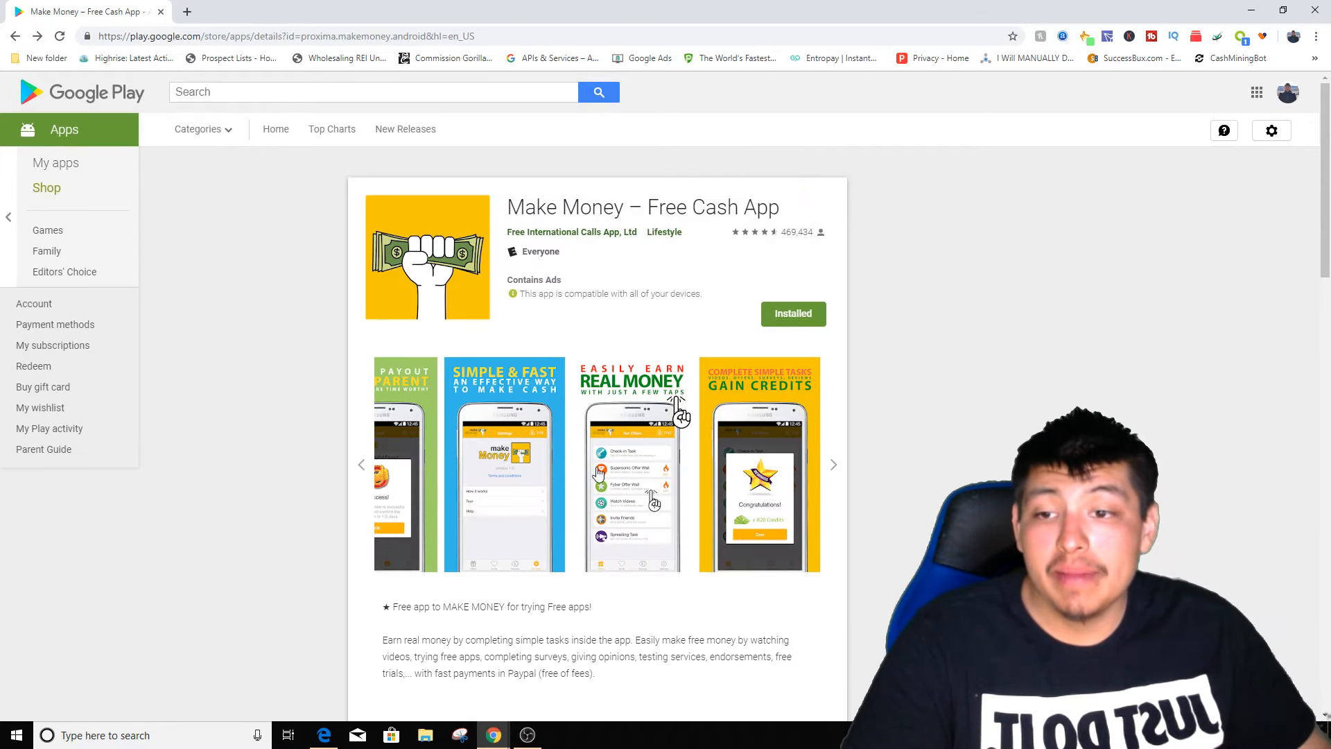
{"action": "left_click", "coordinate": [631, 464]}
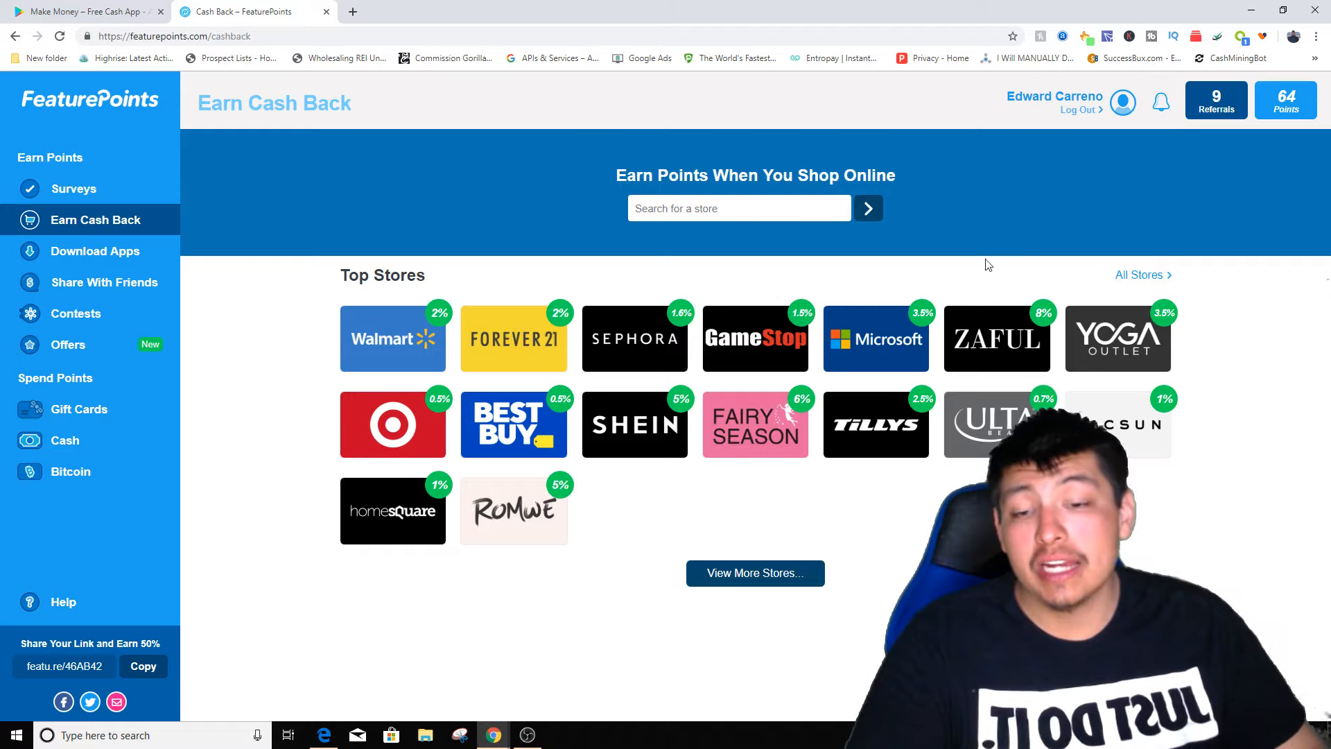
Step: Glance at the Complete Surveys page, then return to the Earn Cash Back stores
{"action": "left_click", "coordinate": [73, 188]}
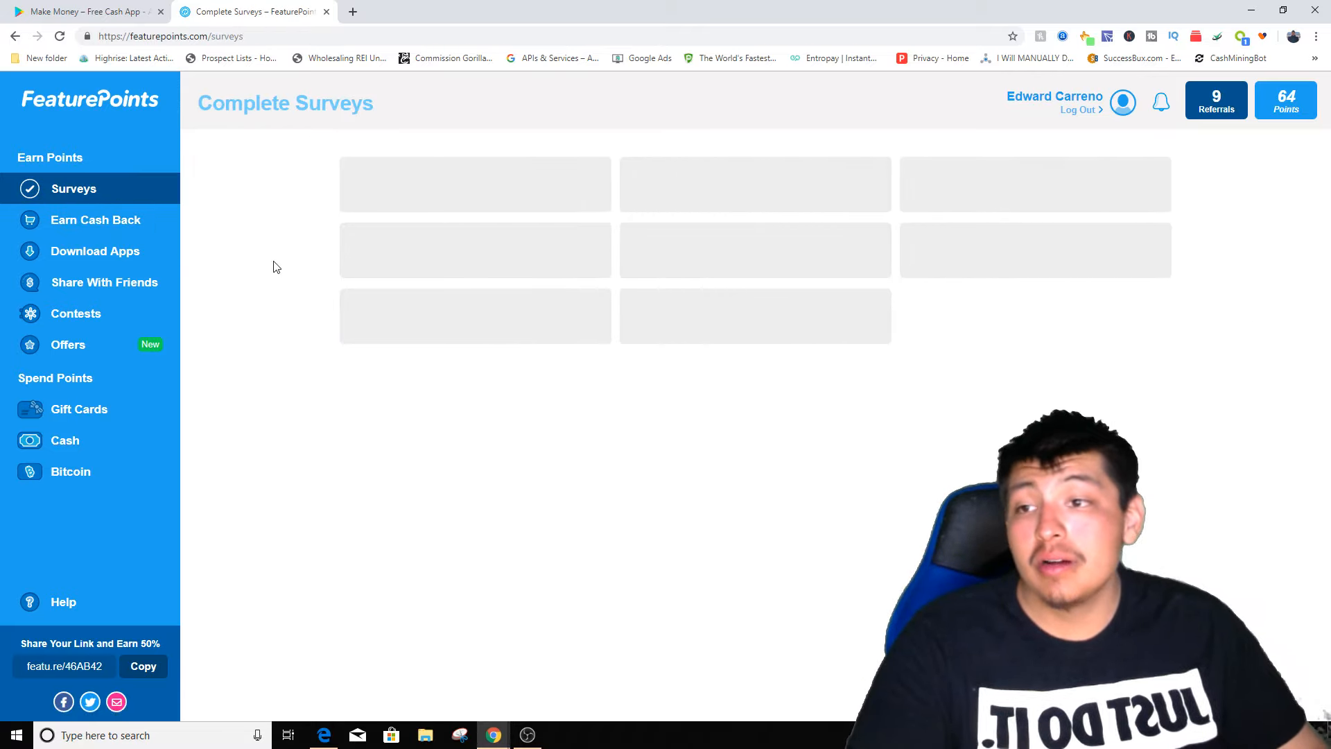
{"action": "left_click", "coordinate": [95, 219]}
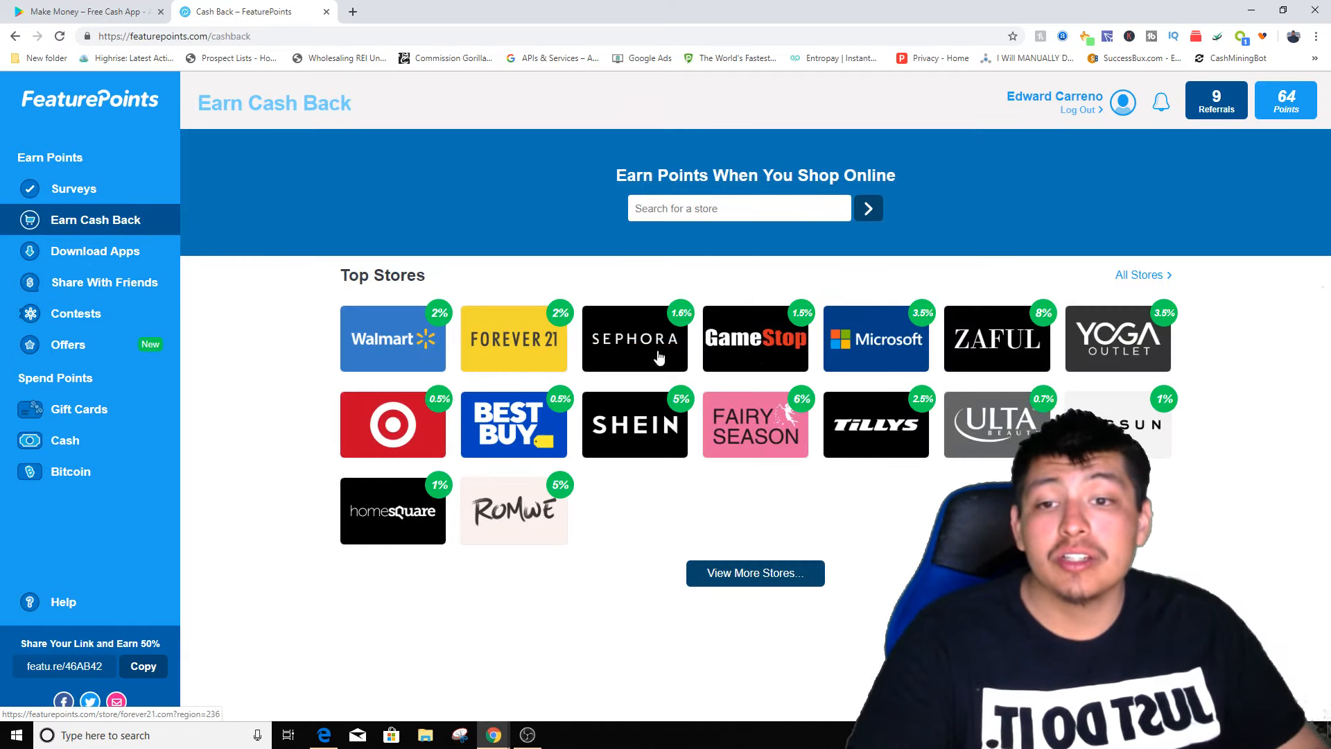
Step: Browse the alphabetical All Stores list of cash-back rates from the top
{"action": "left_click", "coordinate": [1140, 274]}
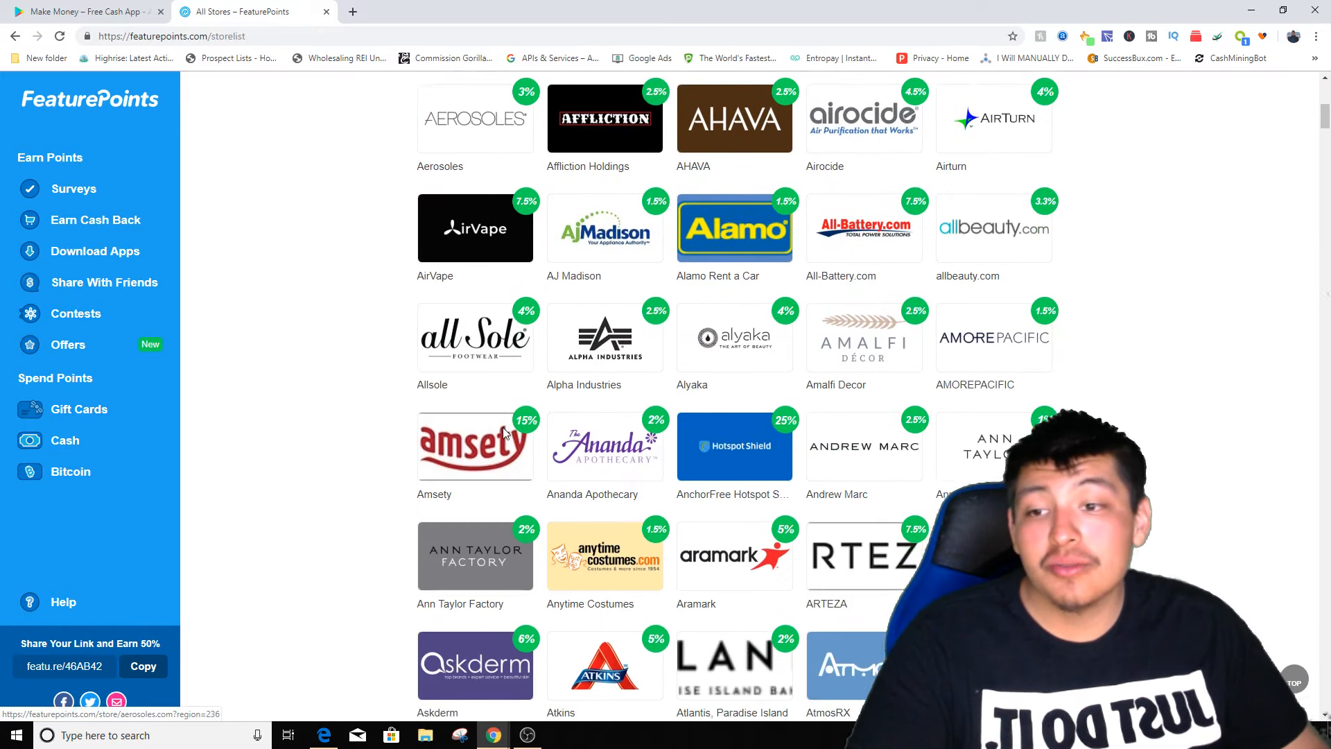
{"action": "scroll", "scroll_direction": "down", "scroll_amount": 3}
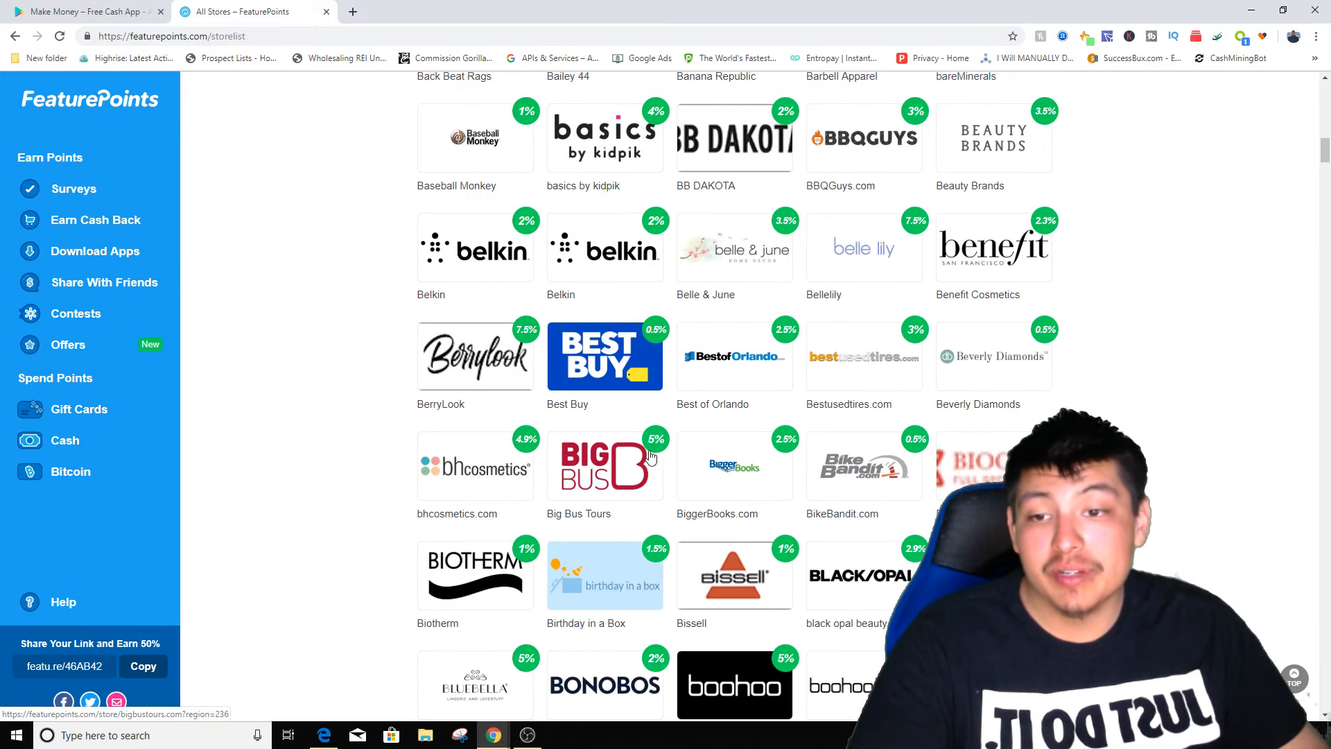
{"action": "mouse_move", "coordinate": [715, 526]}
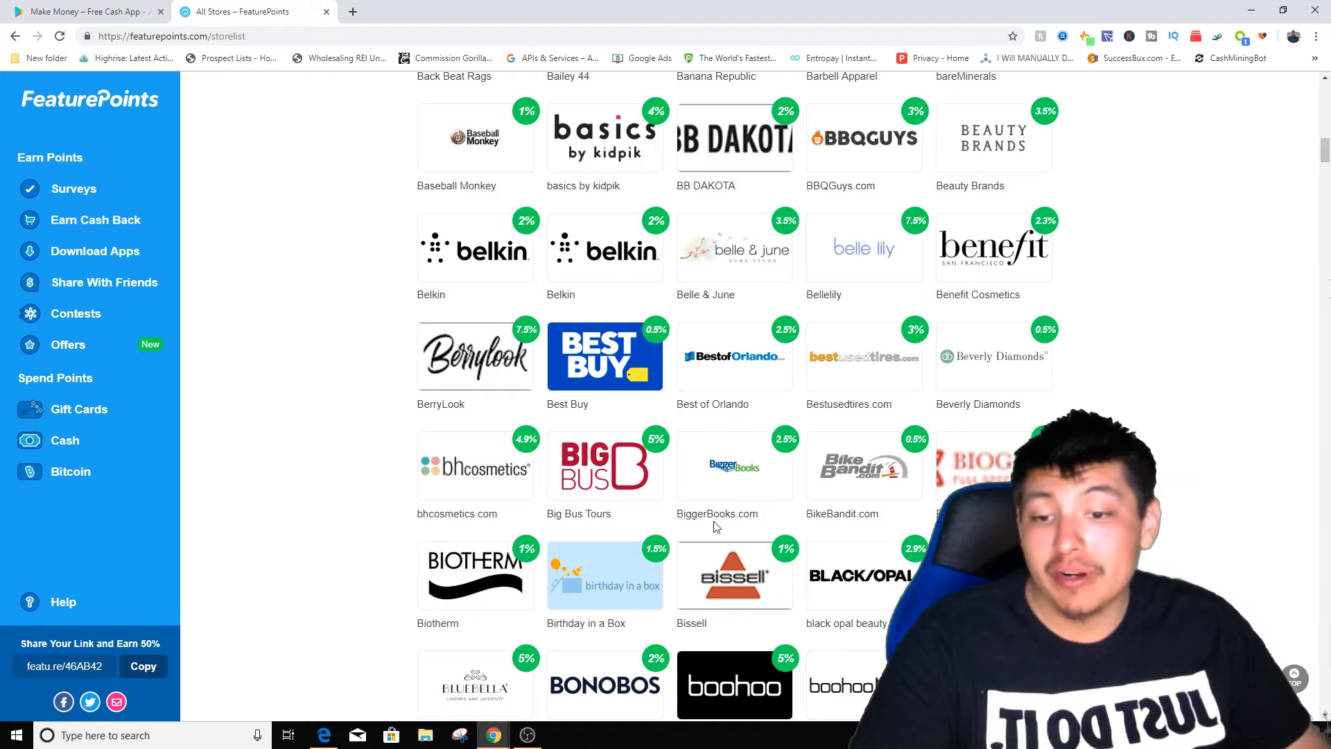
{"action": "scroll", "scroll_direction": "down", "scroll_amount": 3}
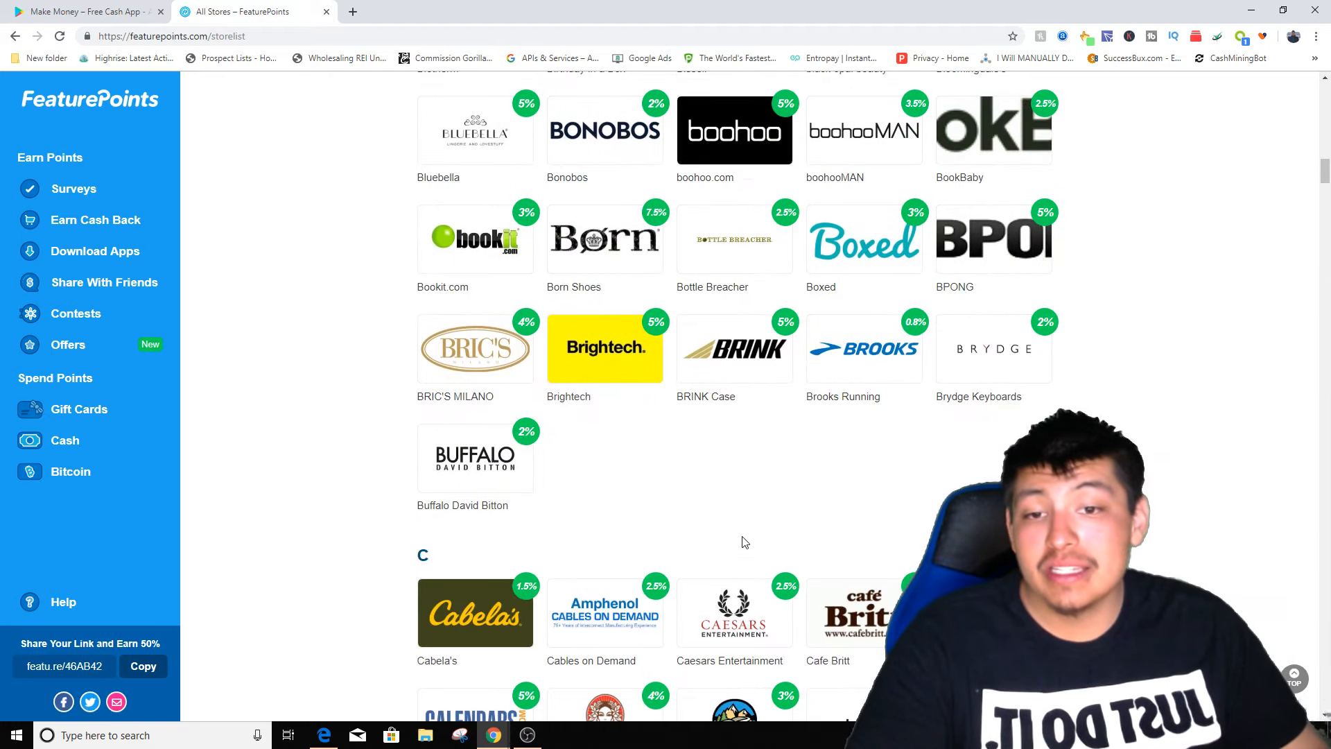
{"action": "scroll", "scroll_direction": "down", "scroll_amount": 3}
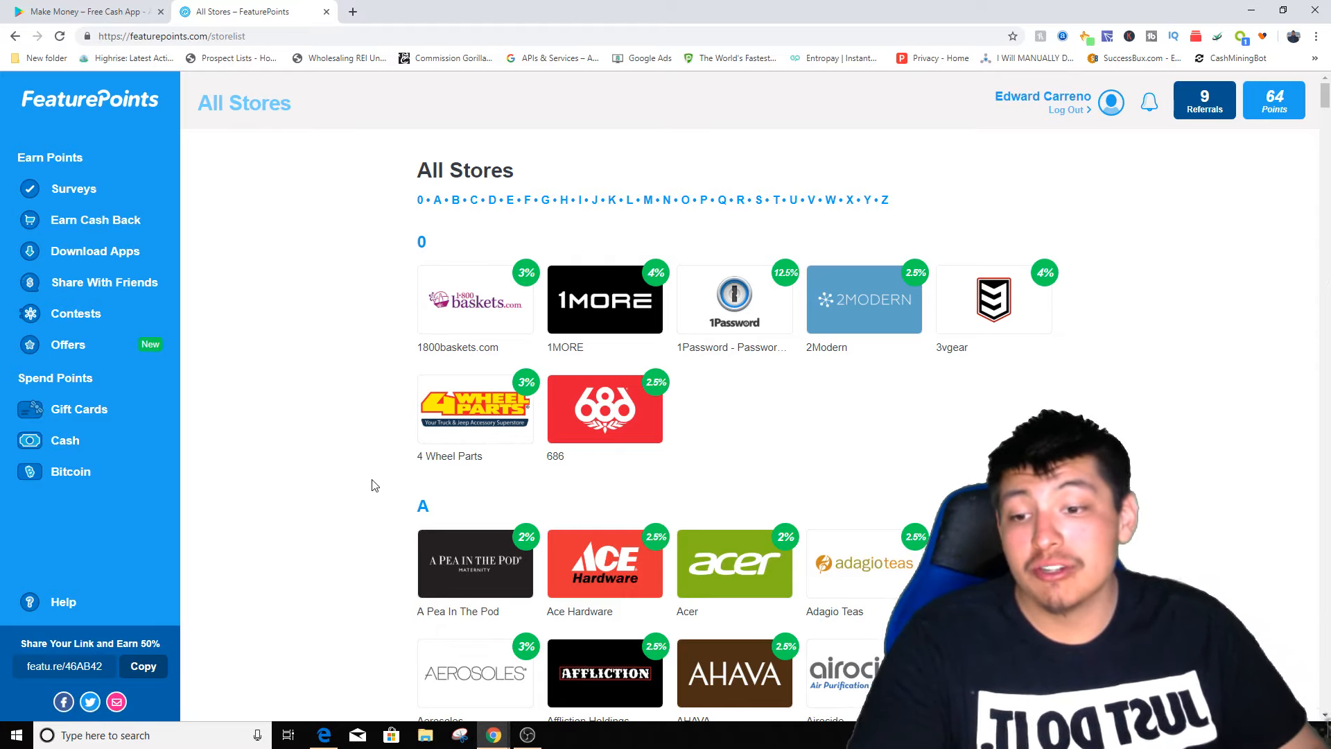
{"action": "mouse_move", "coordinate": [76, 313]}
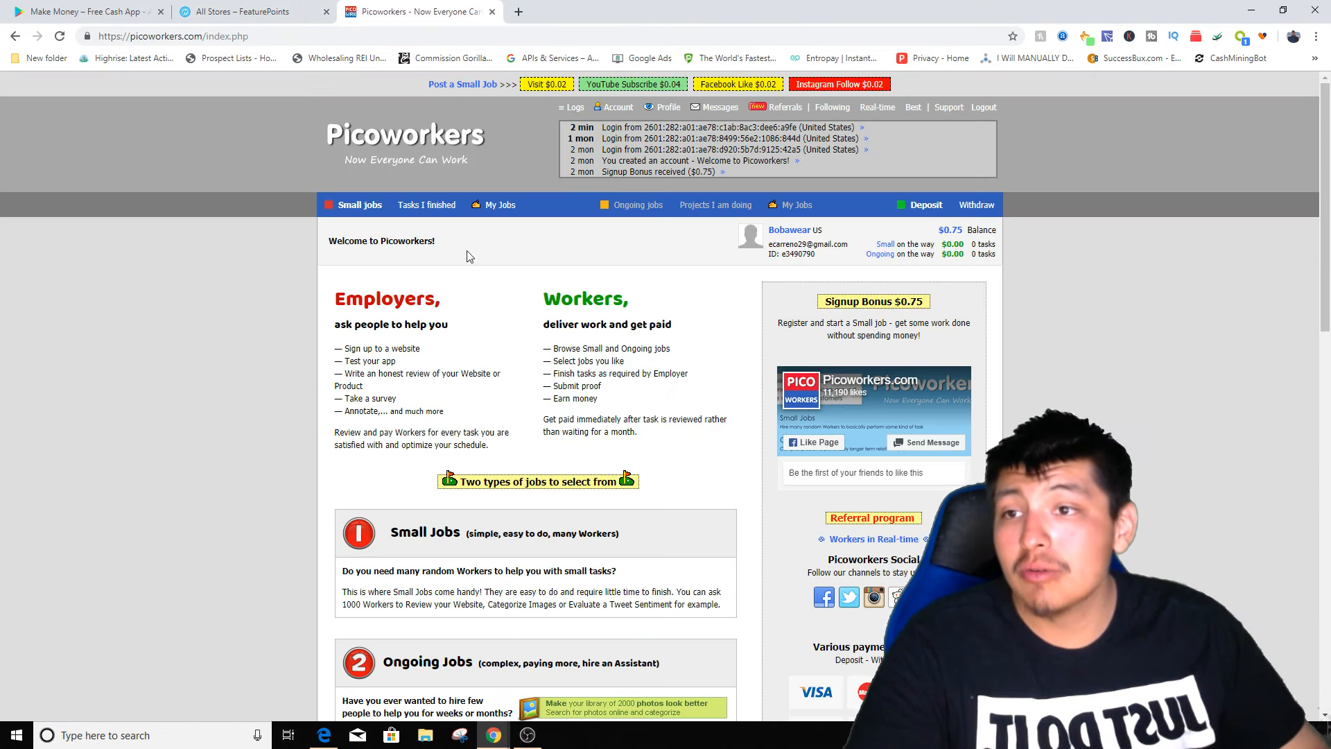
{"action": "mouse_move", "coordinate": [287, 186]}
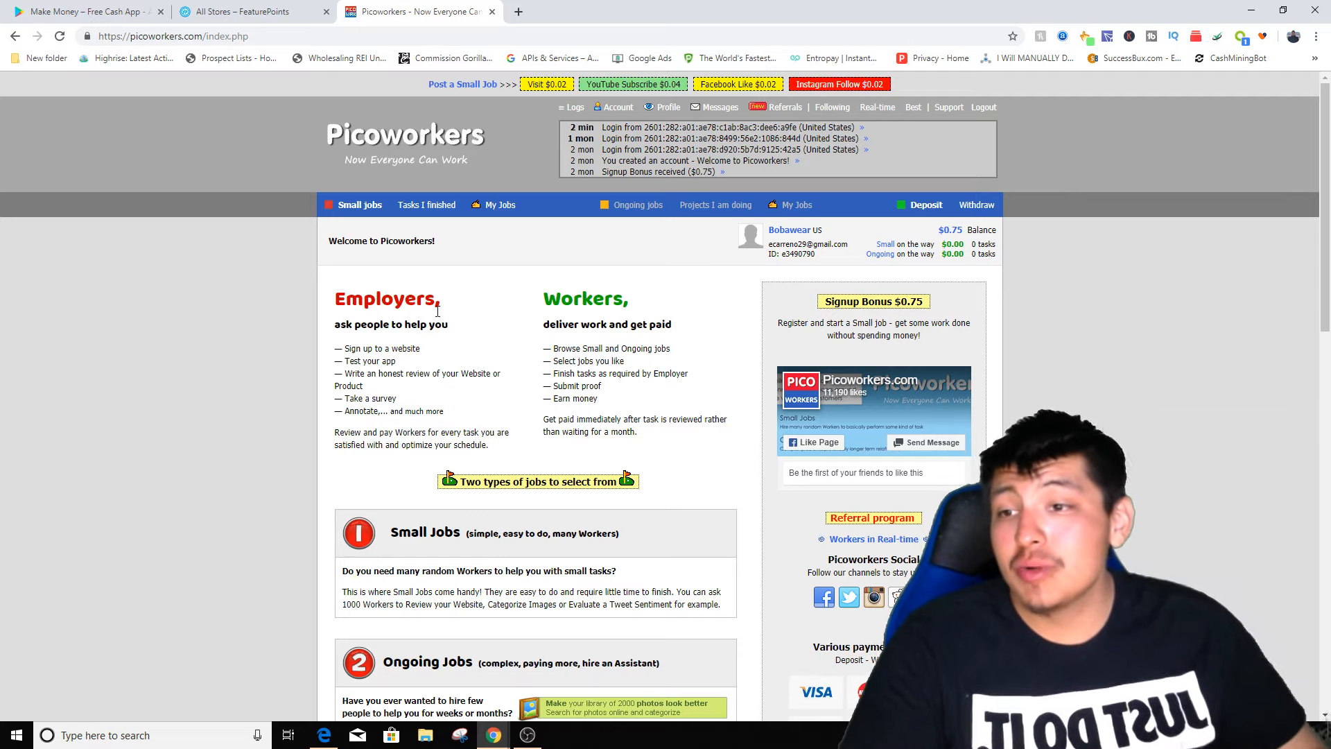
Step: Show the 150 Available Jobs from the Picoworkers Small jobs tab
{"action": "left_click", "coordinate": [358, 205]}
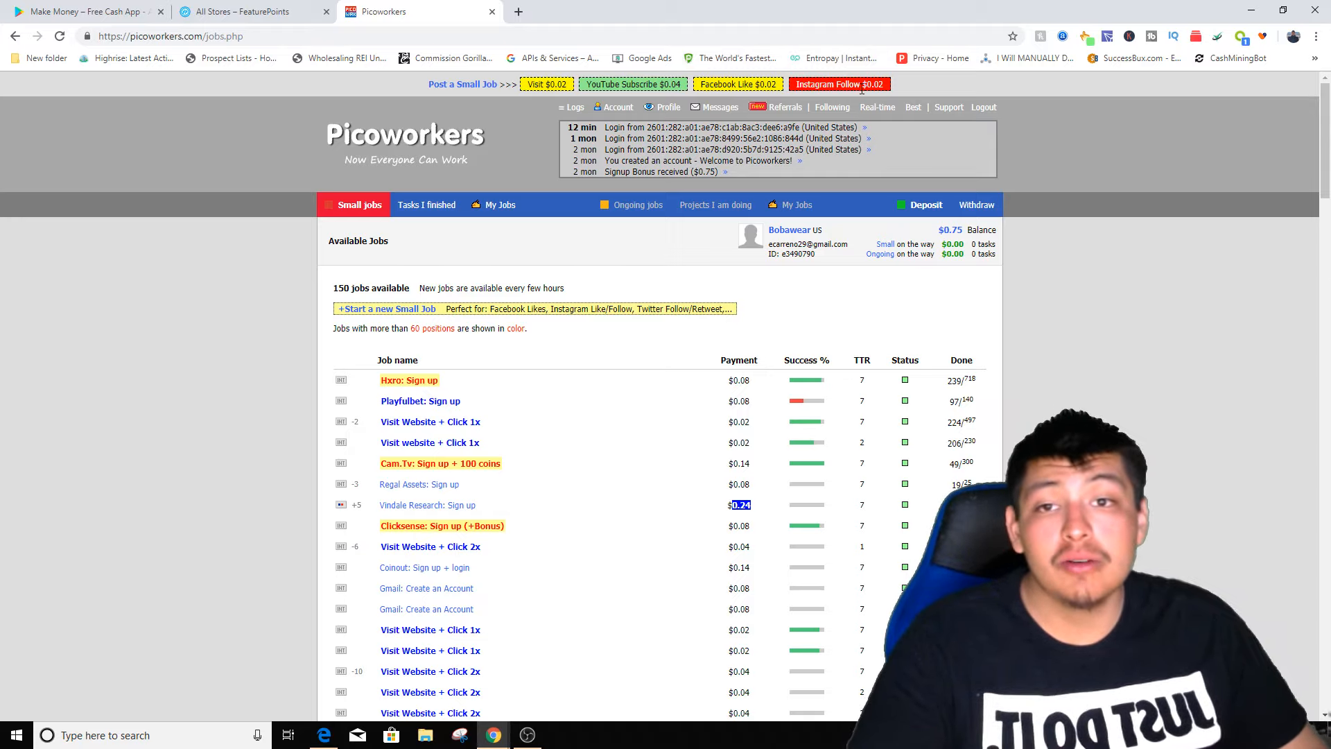
{"action": "scroll", "scroll_direction": "down", "scroll_amount": 3}
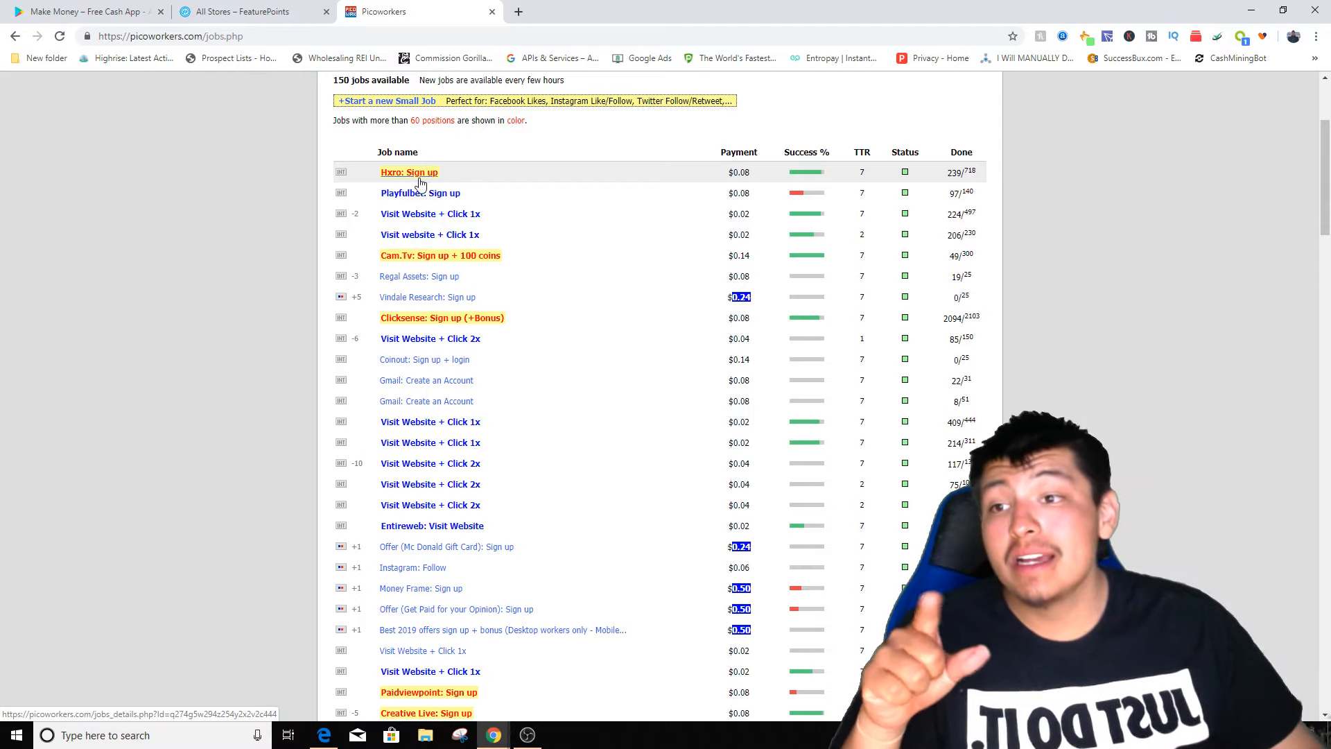
{"action": "mouse_move", "coordinate": [409, 182]}
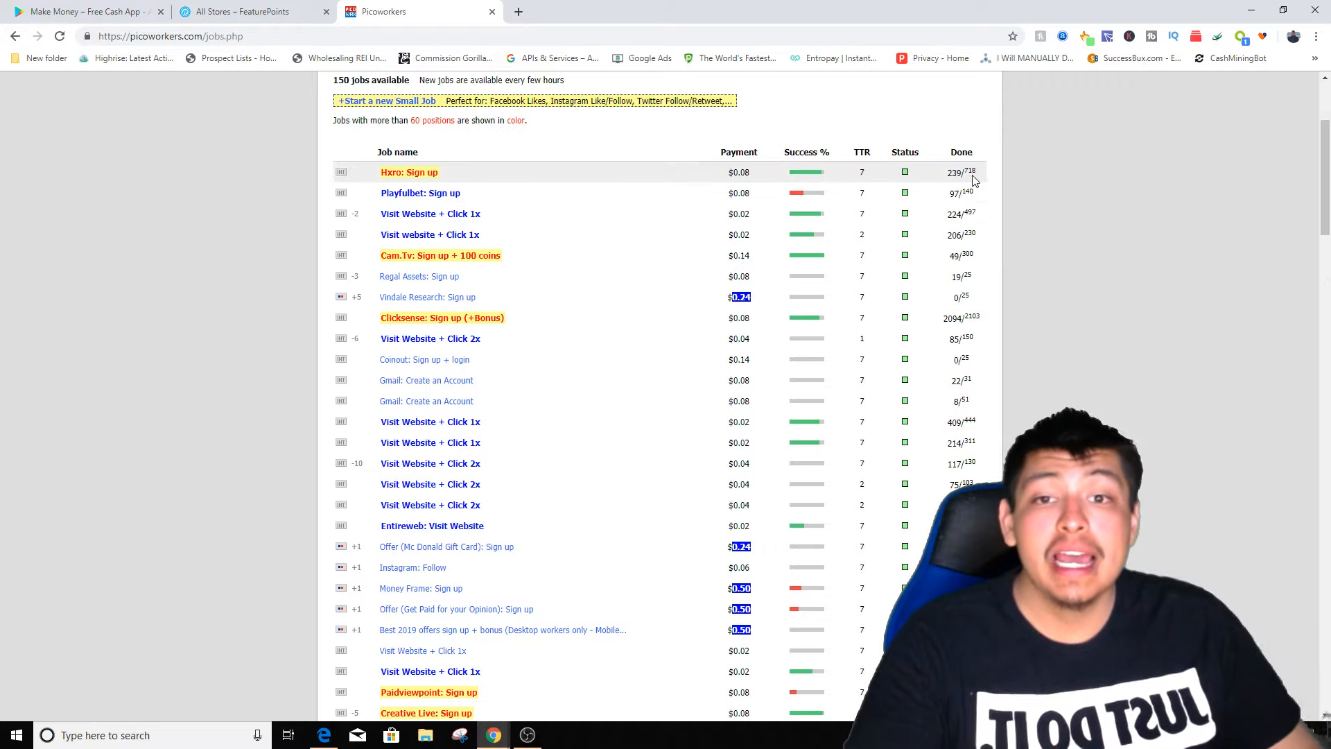
{"action": "mouse_move", "coordinate": [984, 178]}
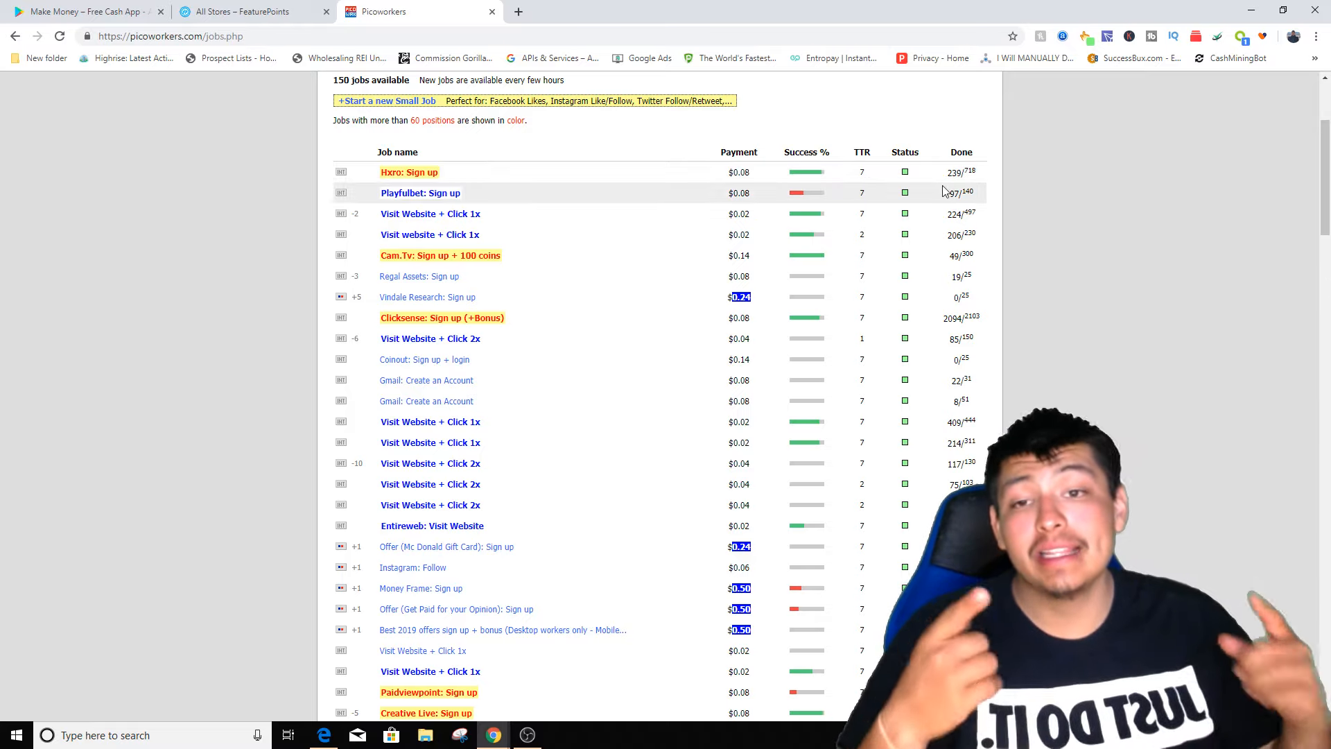
{"action": "mouse_move", "coordinate": [431, 213]}
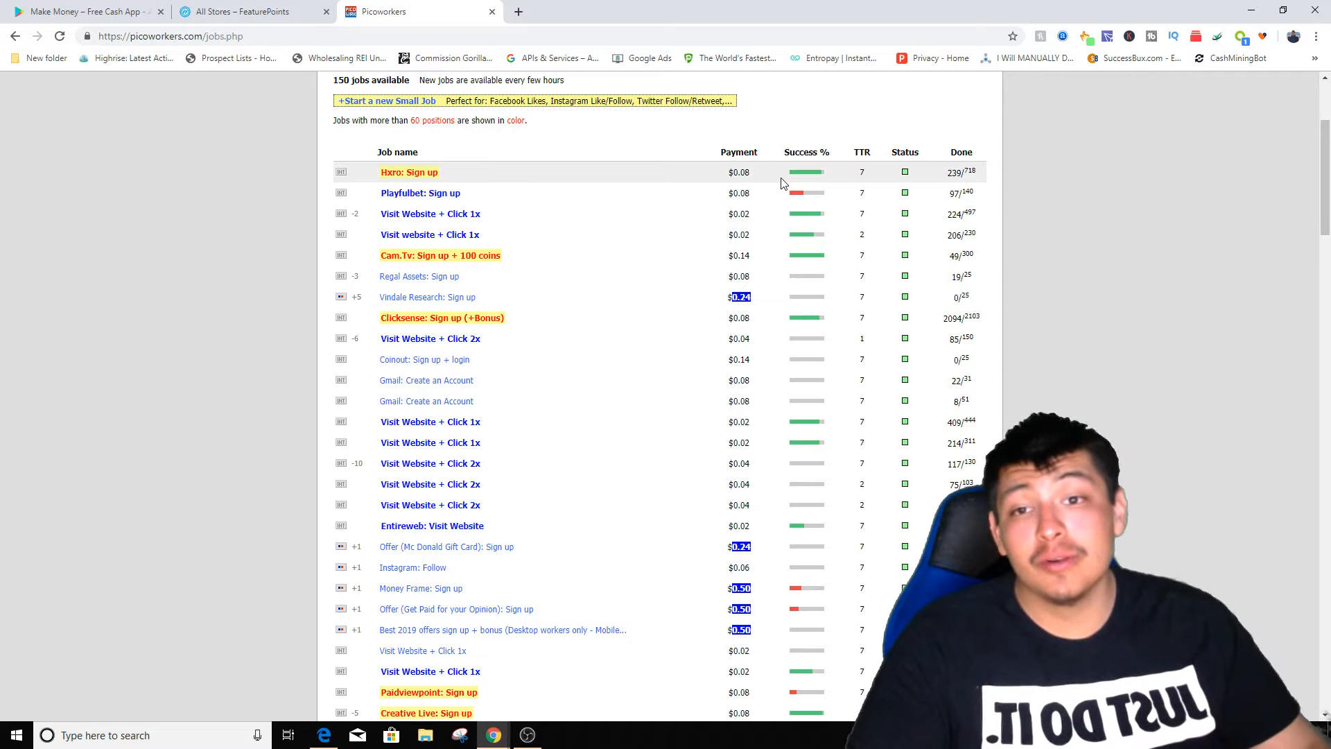
{"action": "mouse_move", "coordinate": [807, 188]}
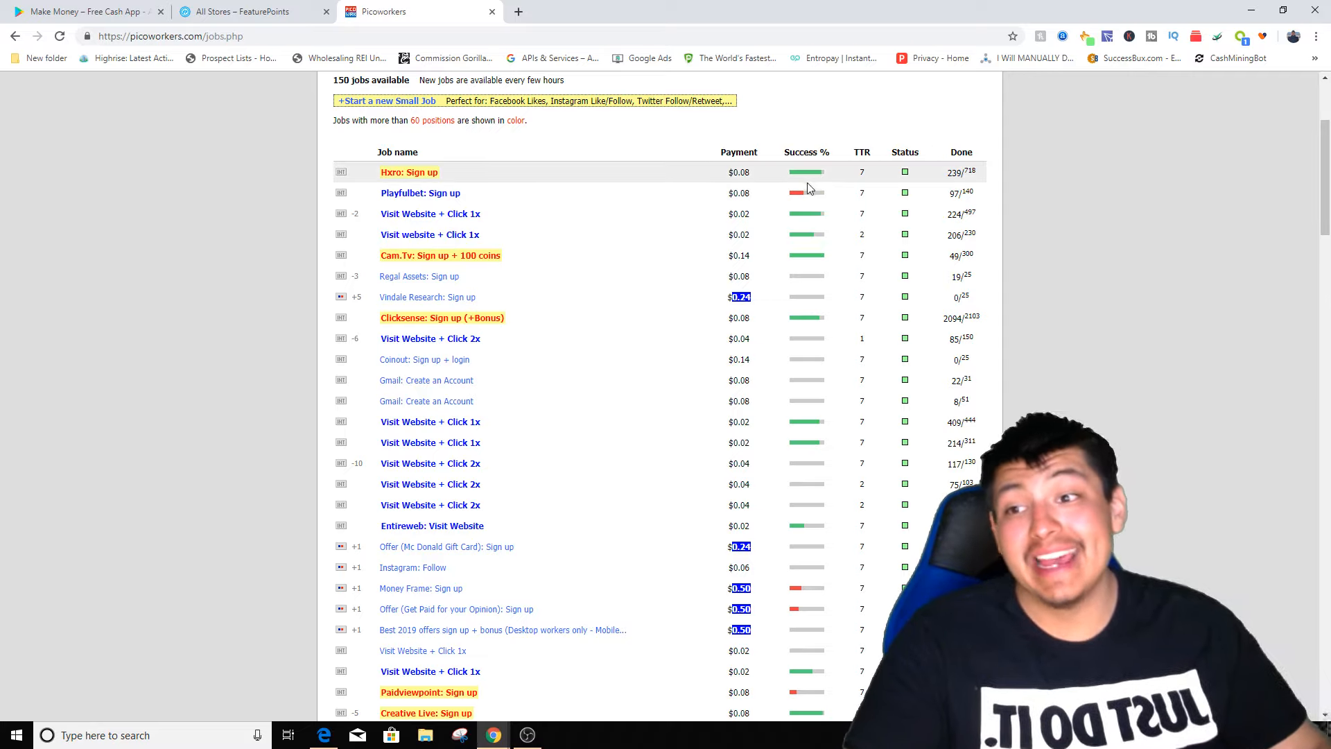
Step: Check the FeaturePoints tab and Make Money – Free Cash App page, then Picoworkers again
{"action": "left_click", "coordinate": [246, 11]}
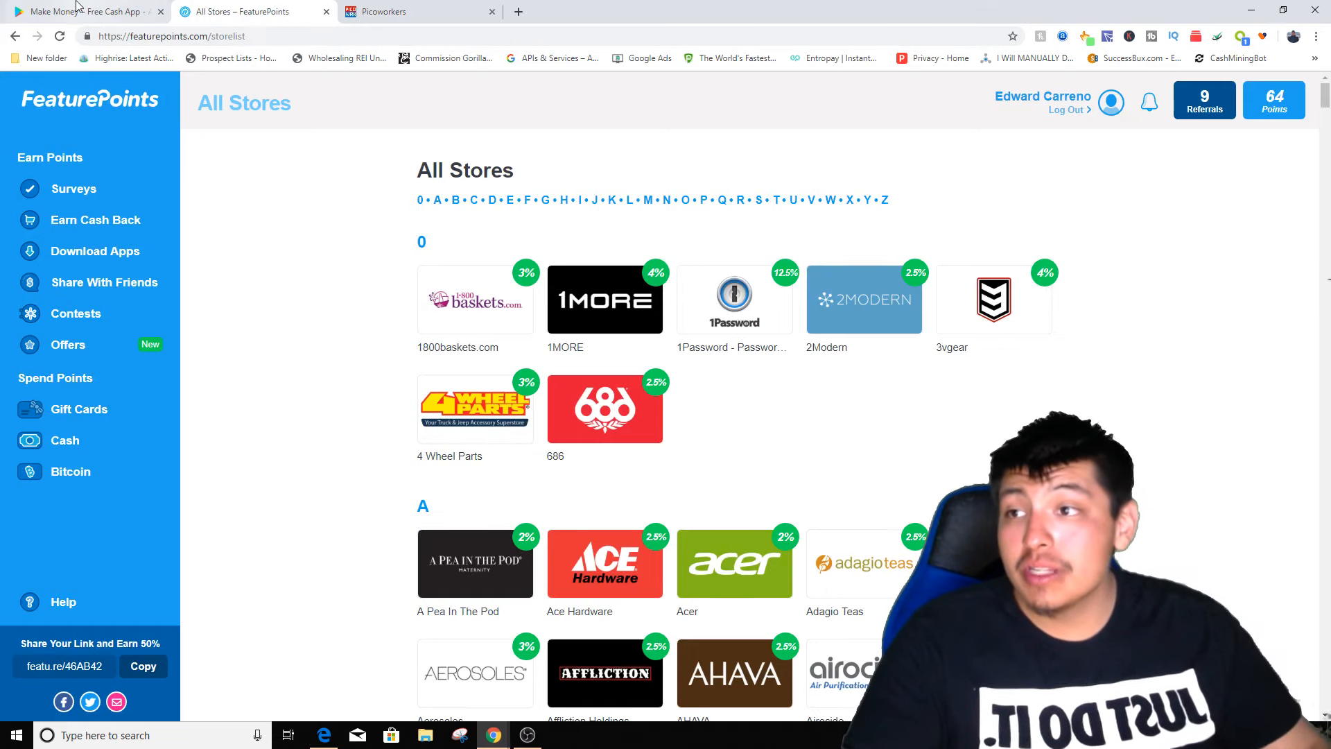
{"action": "left_click", "coordinate": [85, 11]}
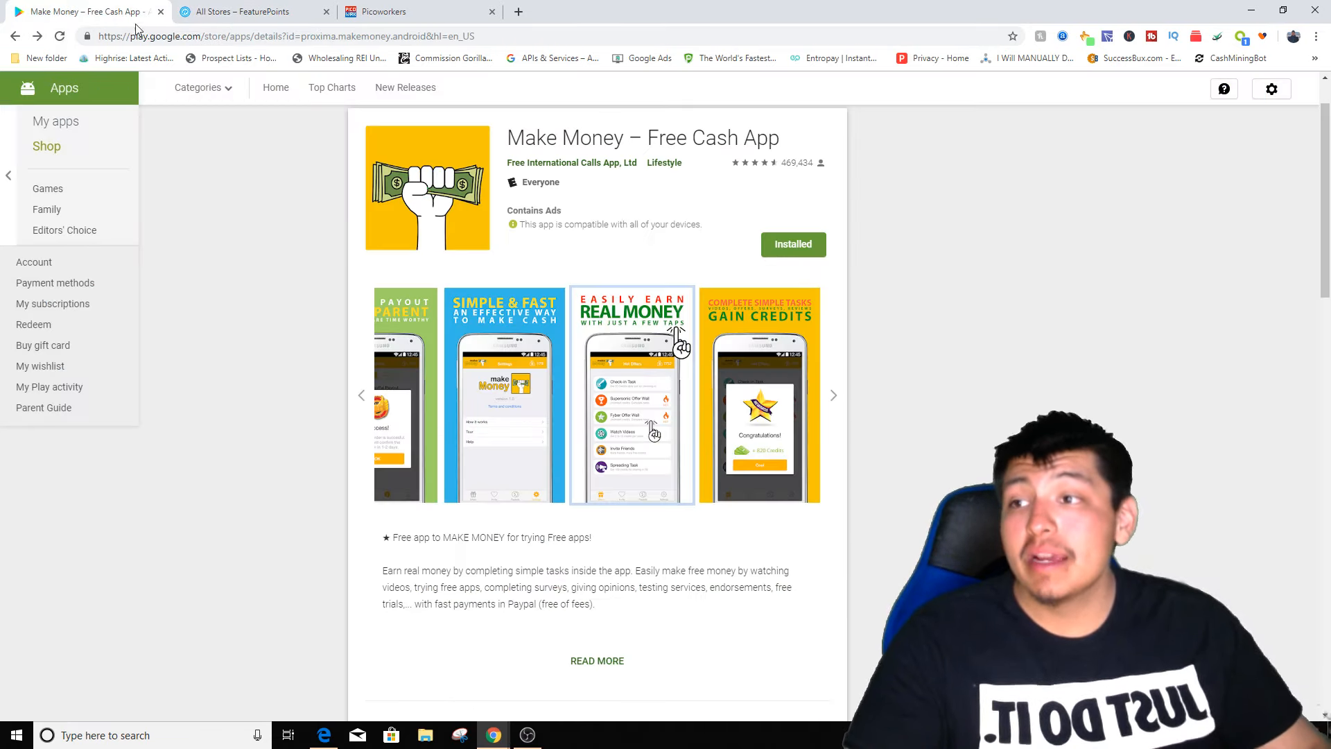
{"action": "left_click", "coordinate": [390, 11]}
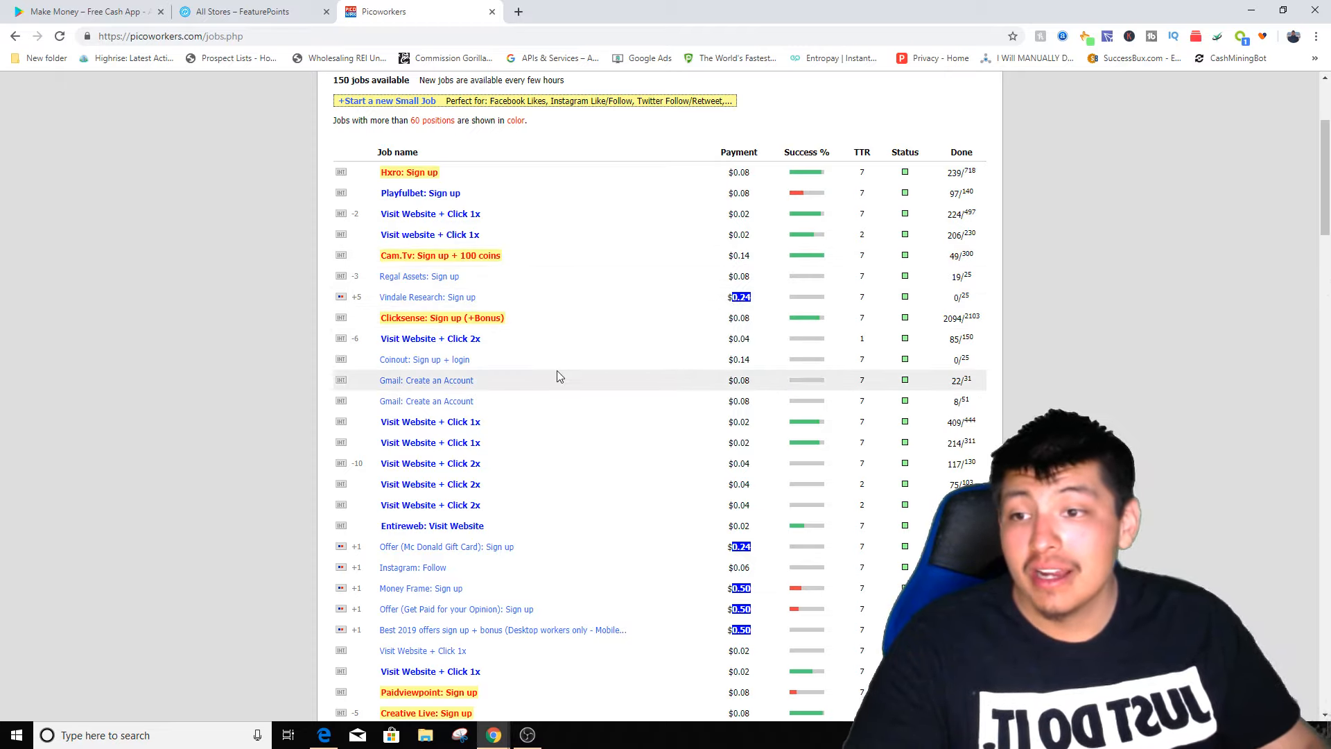
Step: Scroll down the Picoworkers jobs list to Facebook ad ratings and Acorns sign-ups
{"action": "scroll", "scroll_direction": "down", "scroll_amount": 3}
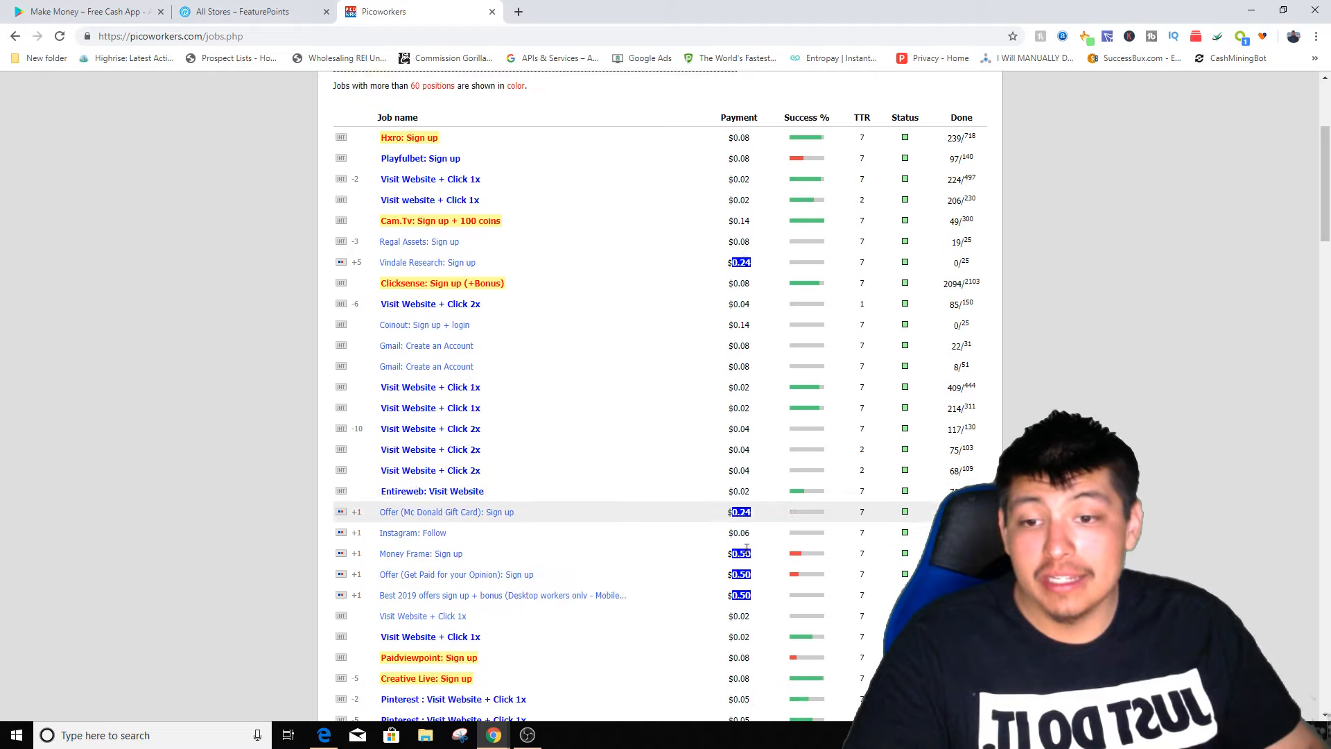
{"action": "scroll", "scroll_direction": "down", "scroll_amount": 3}
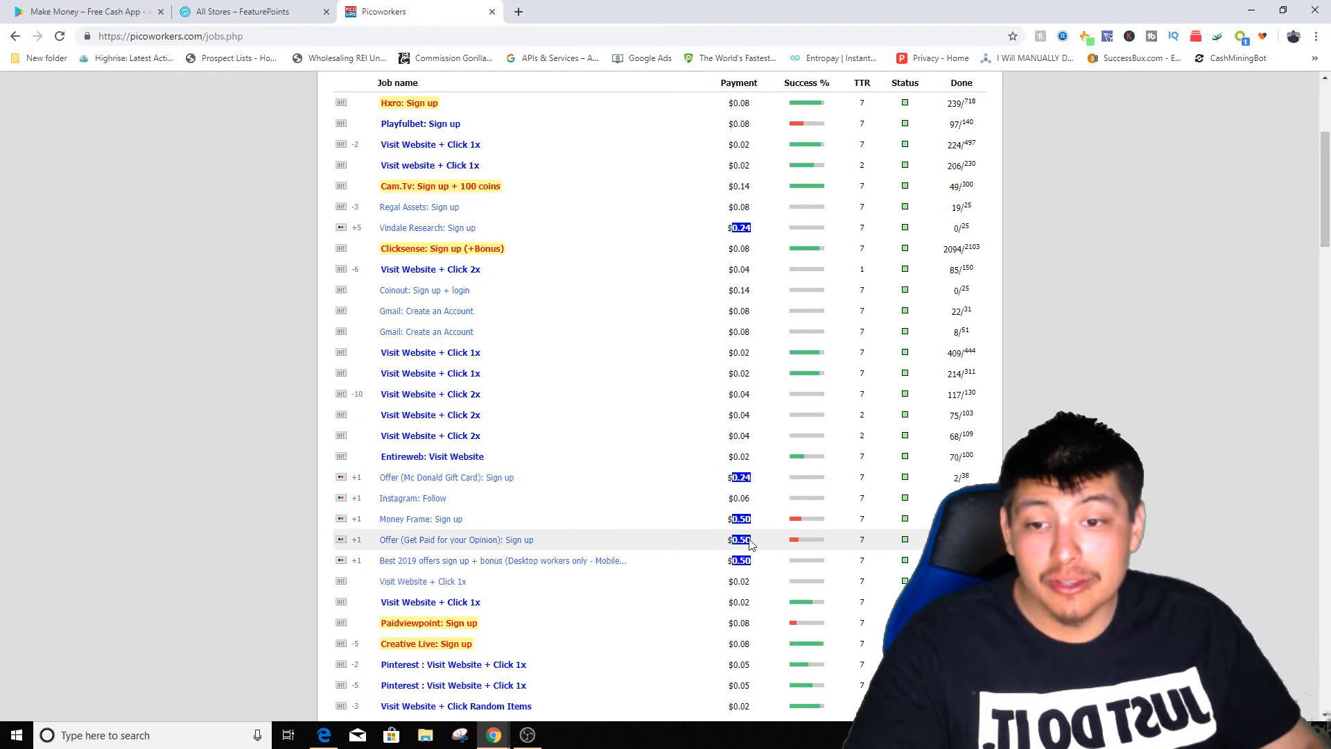
{"action": "scroll", "scroll_direction": "down", "scroll_amount": 3}
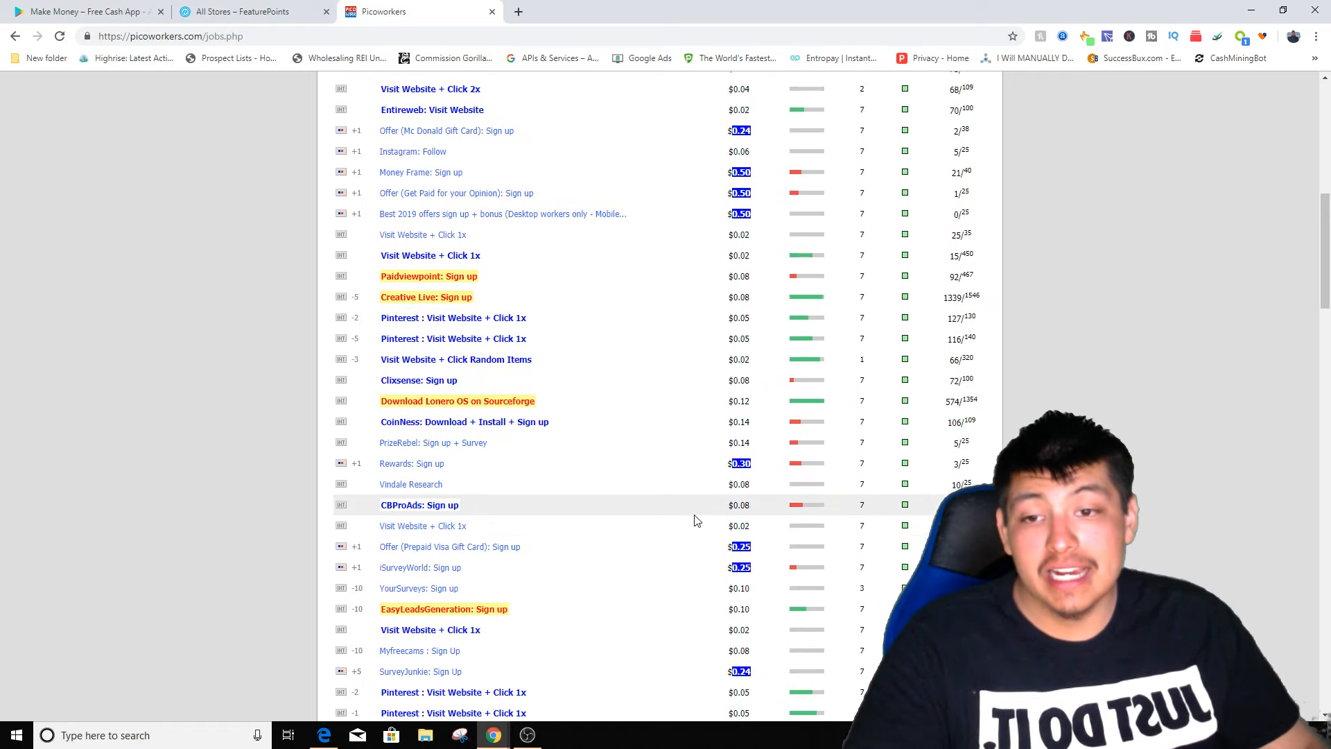
{"action": "scroll", "scroll_direction": "down", "scroll_amount": 3}
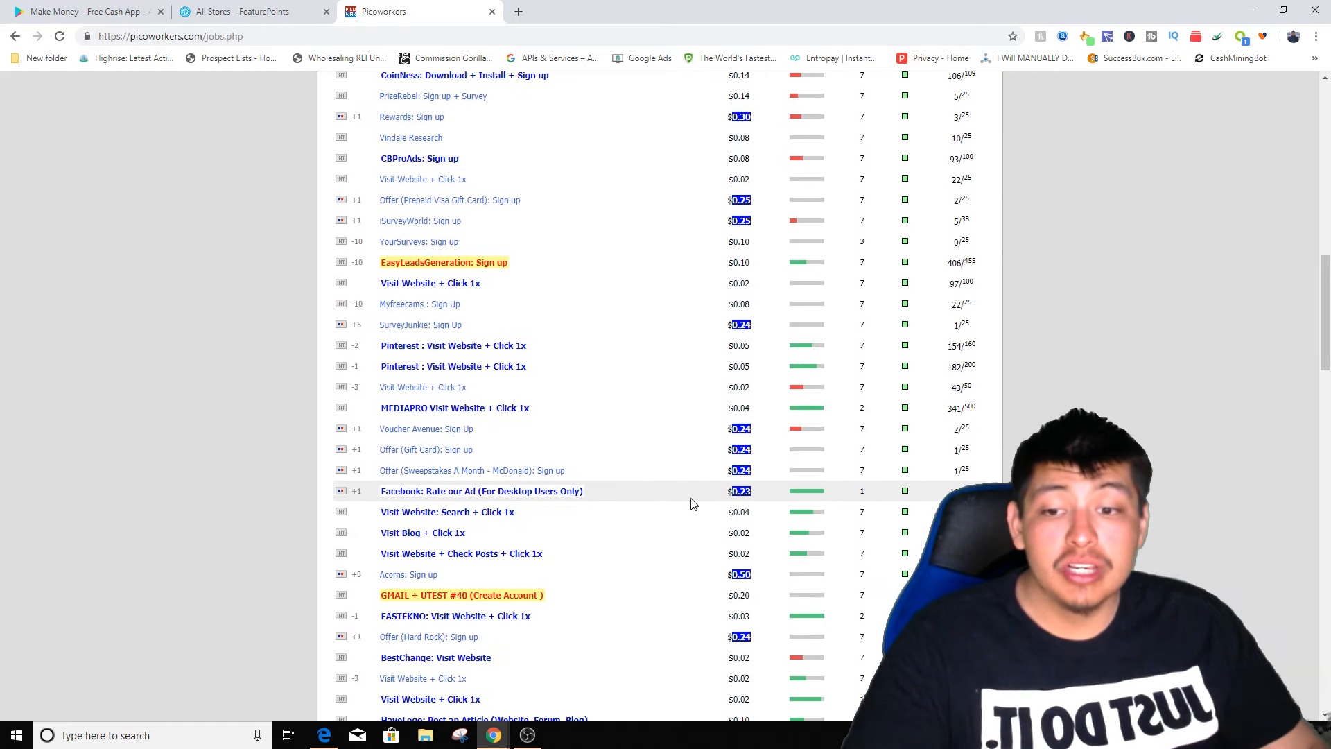